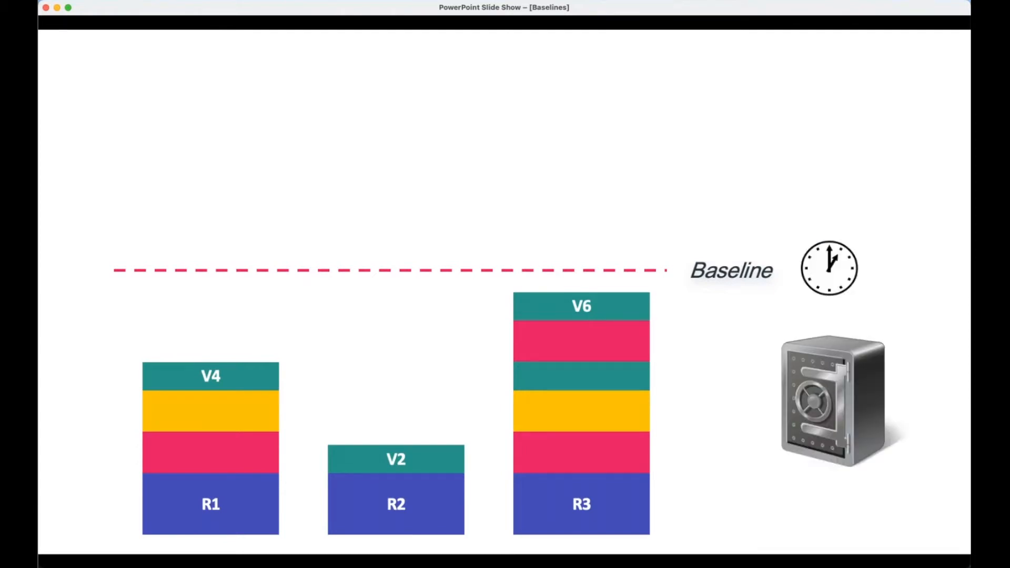
pyautogui.moveTo(730, 475)
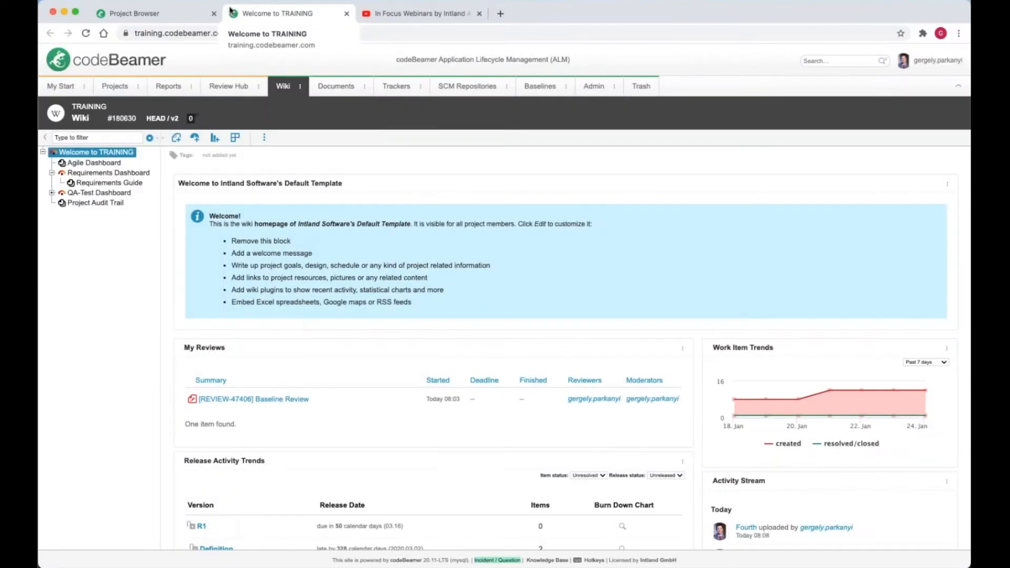
# Start a new project baseline named 'TRAININ' from the Baselines list.
pyautogui.click(540, 86)
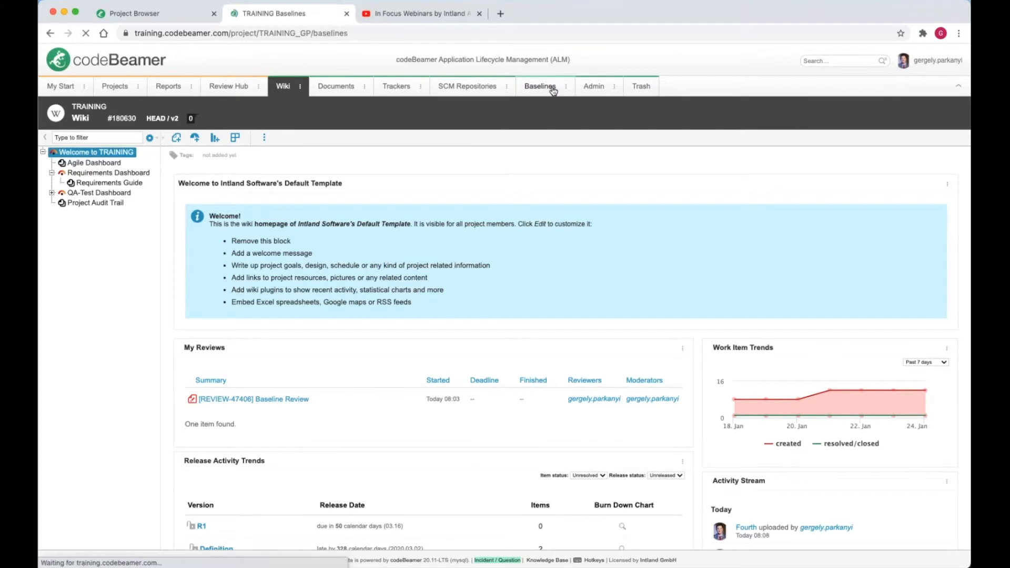
pyautogui.click(540, 85)
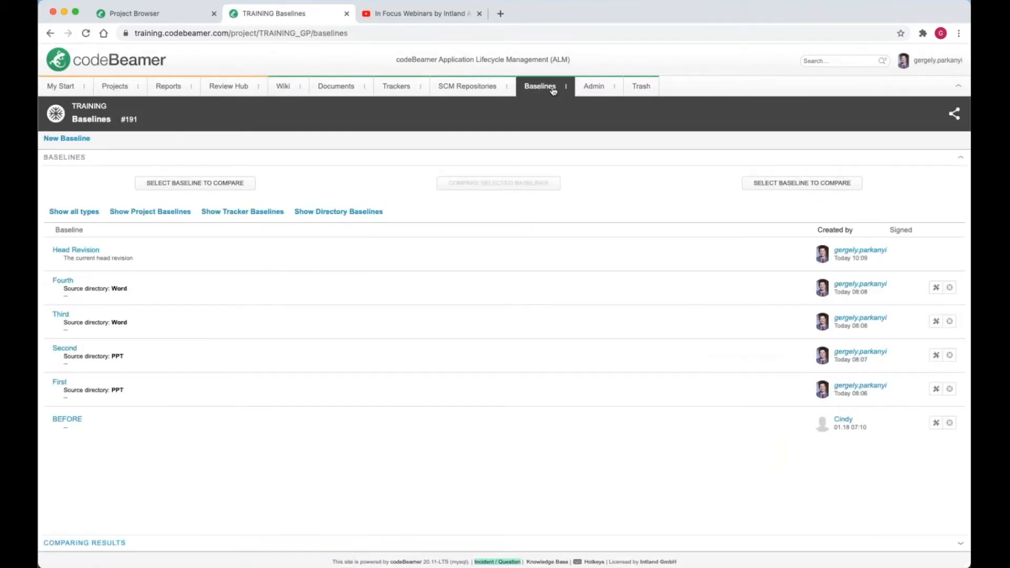
pyautogui.moveTo(117, 332)
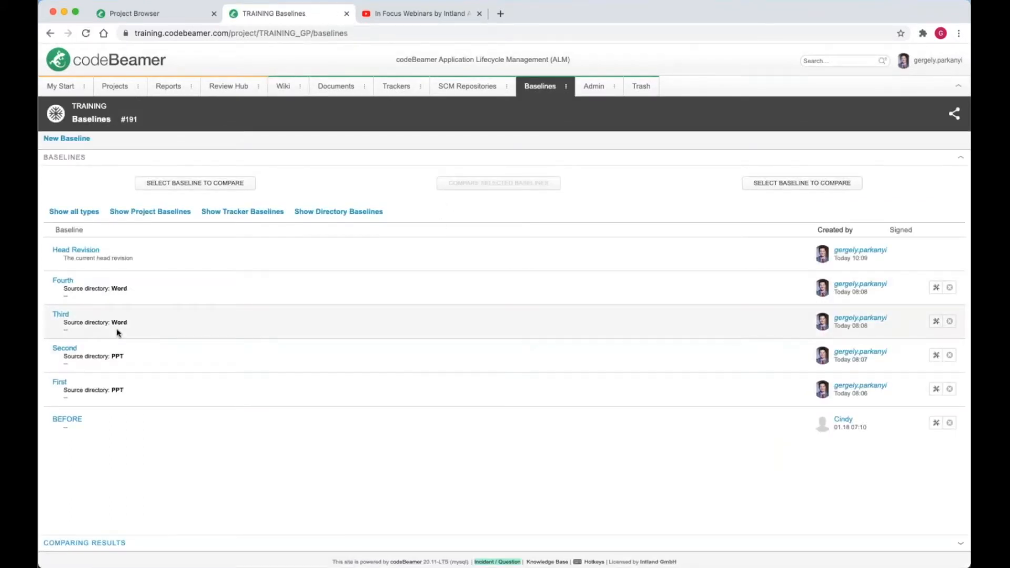
pyautogui.moveTo(118, 321)
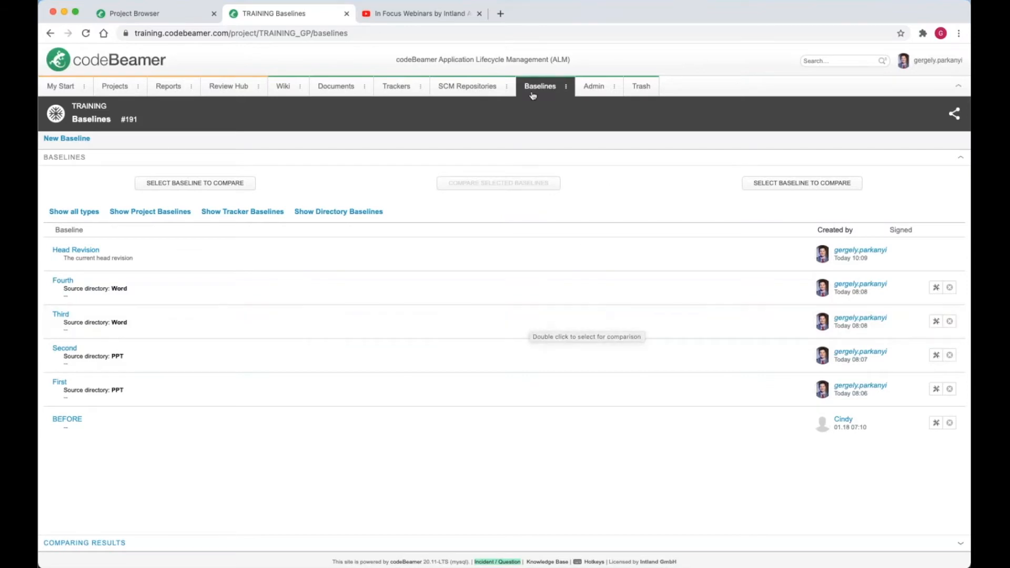
pyautogui.click(66, 137)
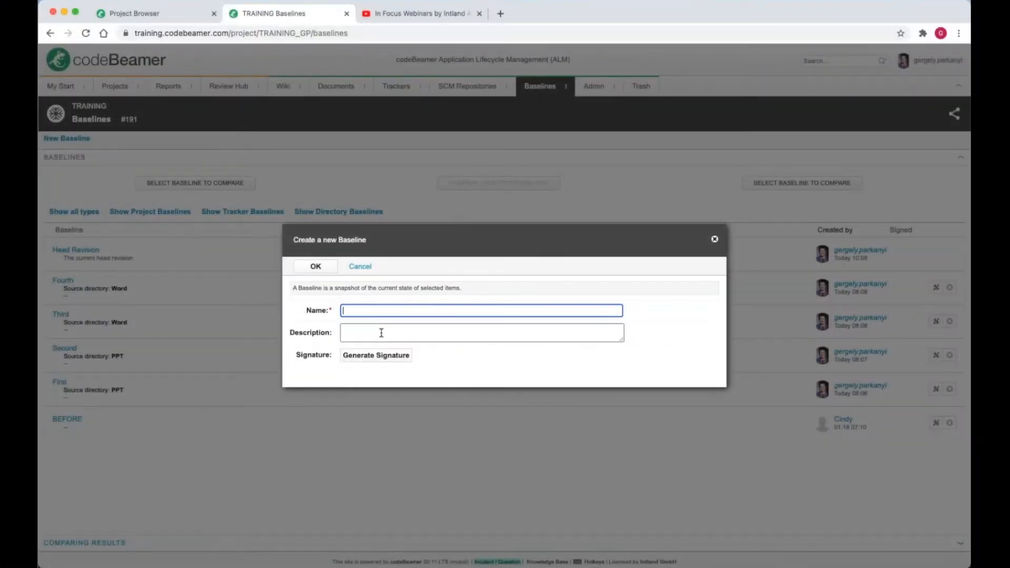
pyautogui.write('TRAININ')
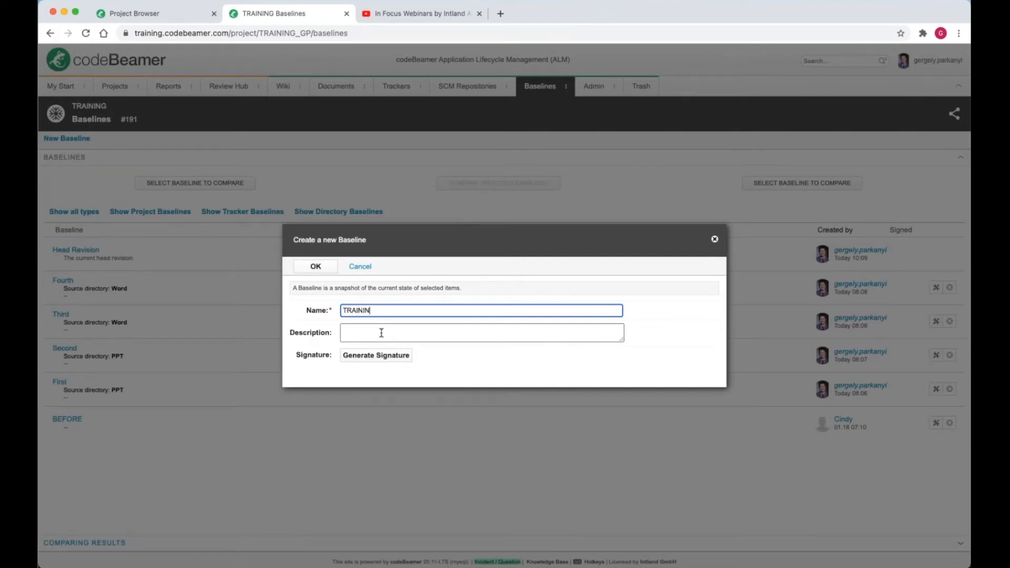
pyautogui.click(376, 355)
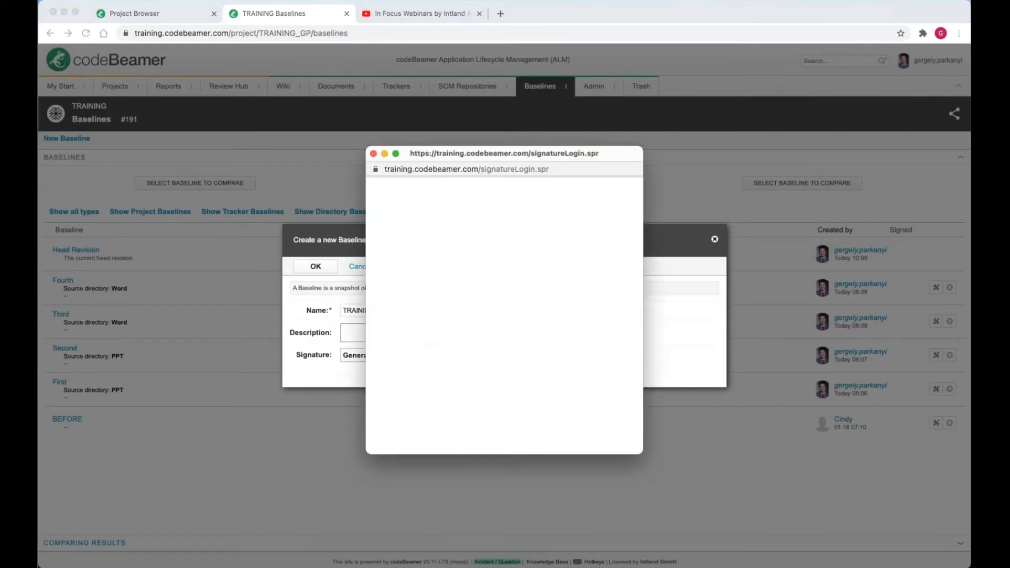
pyautogui.write('gergely.pa')
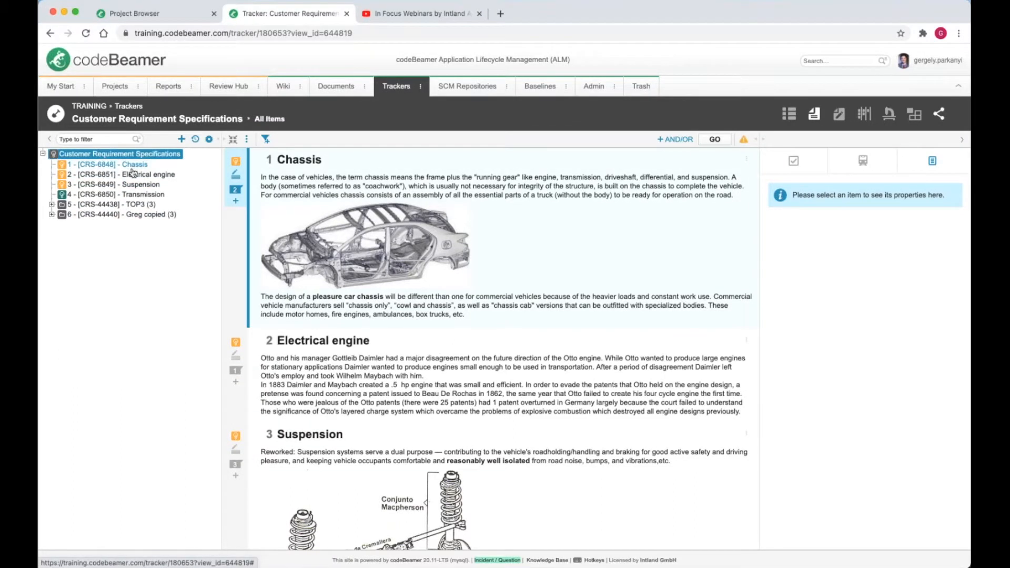
# Reveal the tracker's Create Baseline action, then move to the Documents area.
pyautogui.click(247, 139)
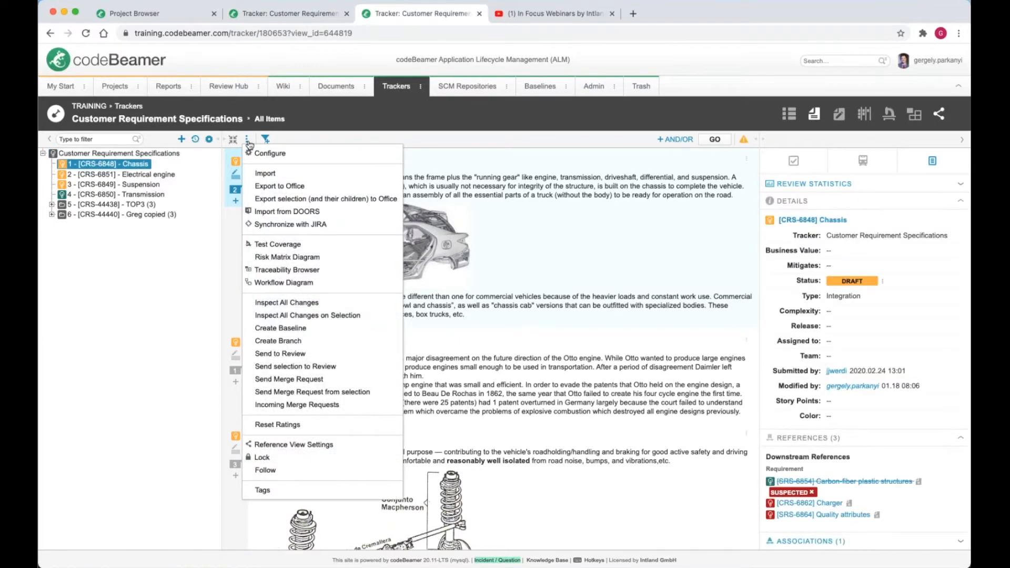
pyautogui.moveTo(278, 243)
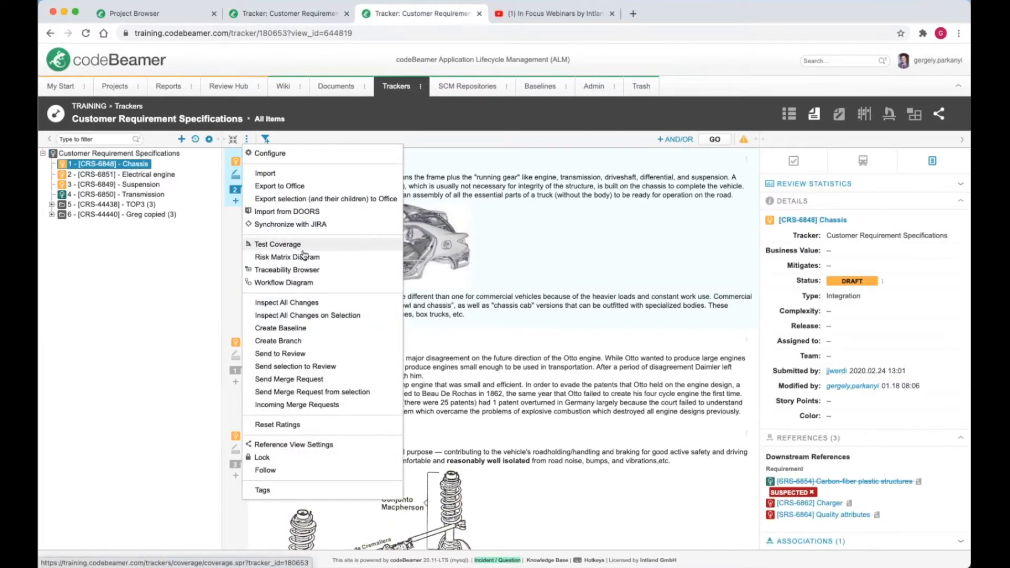
pyautogui.click(280, 329)
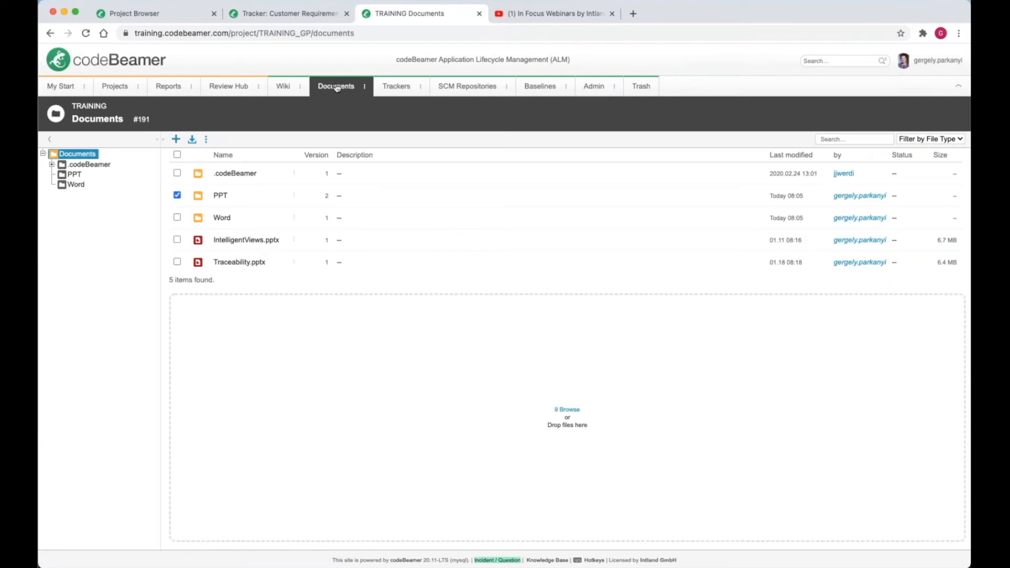
# Create a baseline named 'Doc Bas' of the Word documents folder.
pyautogui.click(75, 185)
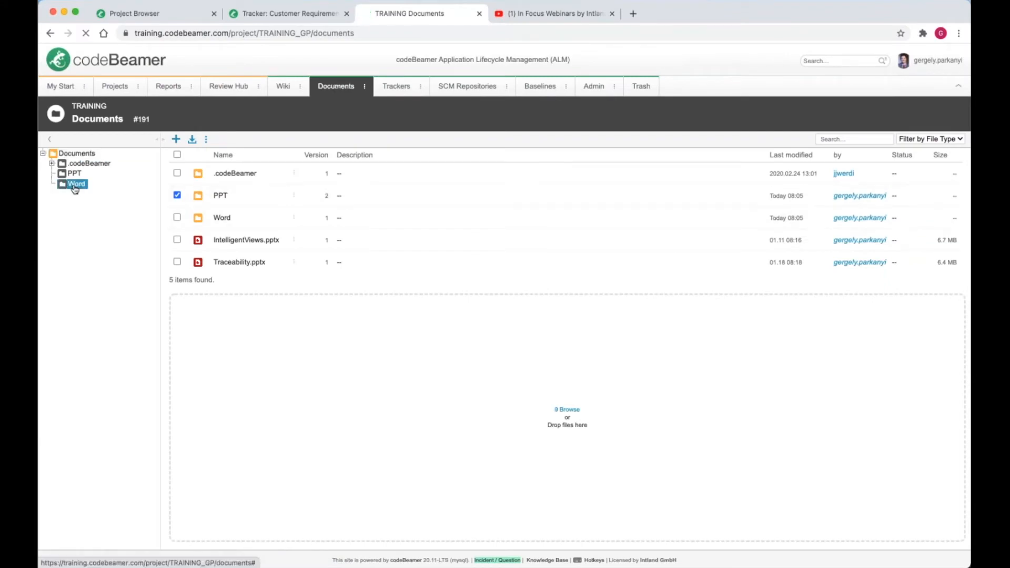
pyautogui.click(207, 137)
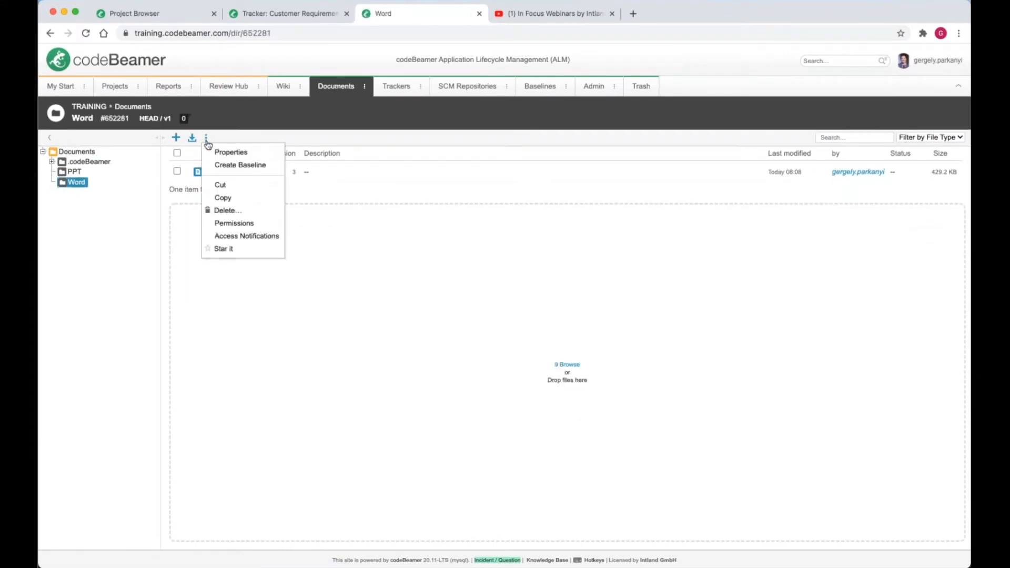
pyautogui.moveTo(240, 165)
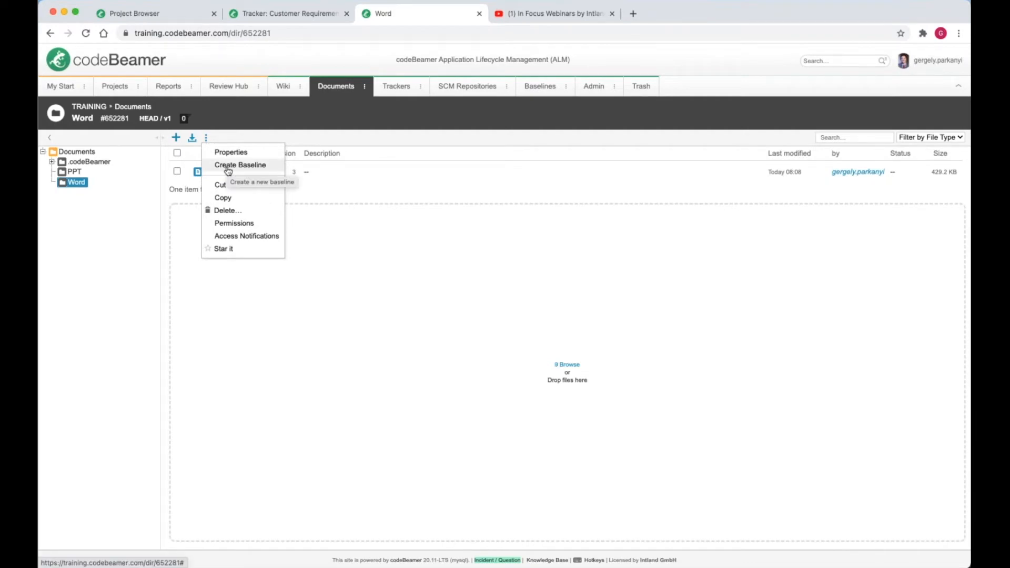
pyautogui.click(240, 165)
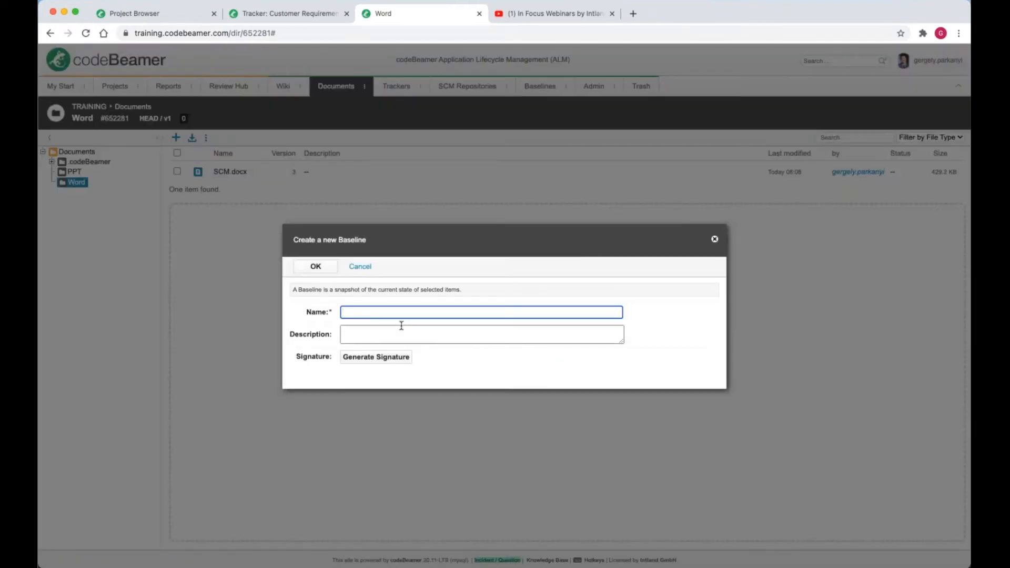
pyautogui.write('Doc Bas')
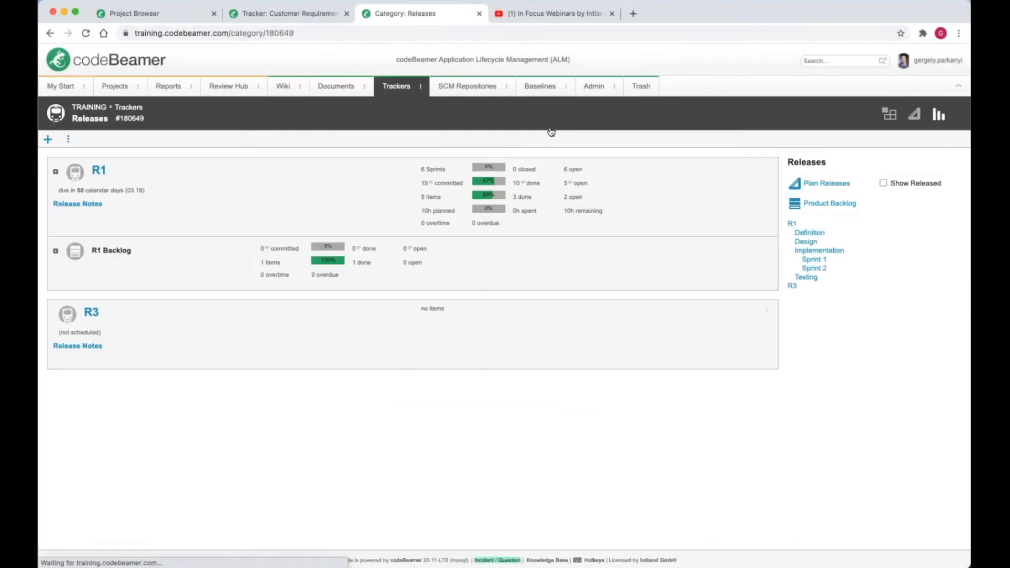
# Reach the Finish transition's actions in the Releases tracker's State Transitions configuration.
pyautogui.click(69, 139)
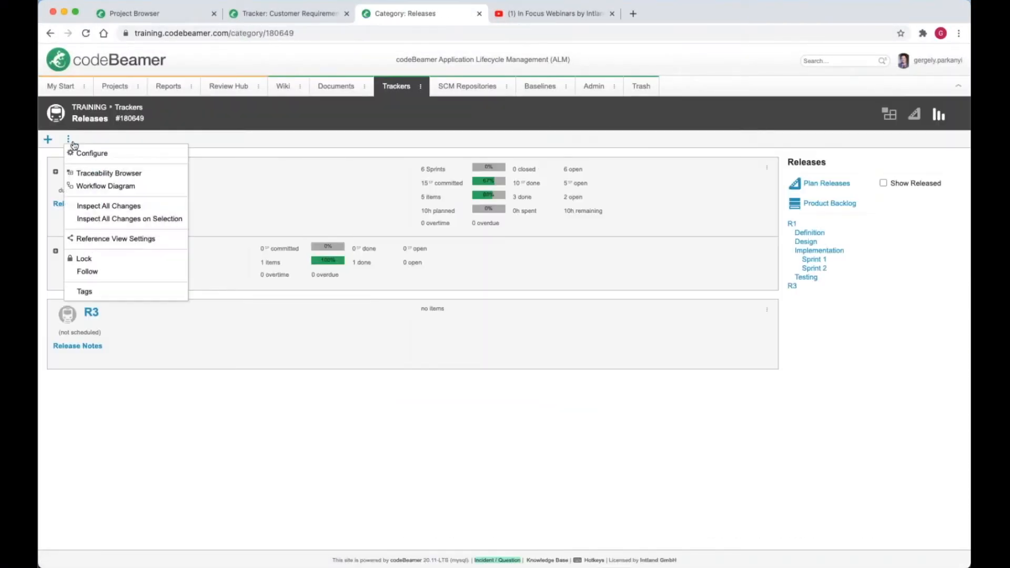
pyautogui.click(92, 152)
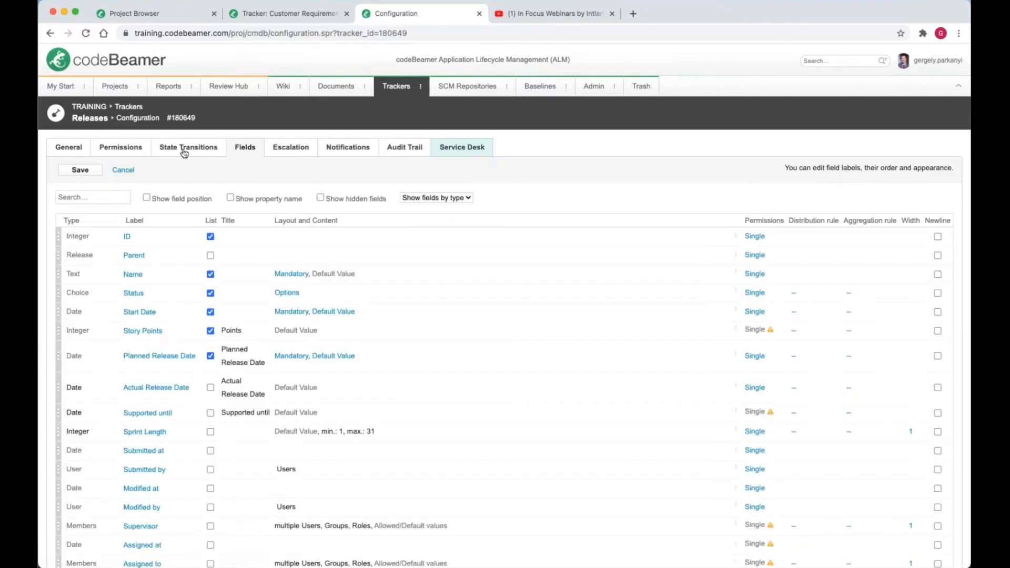
pyautogui.click(188, 147)
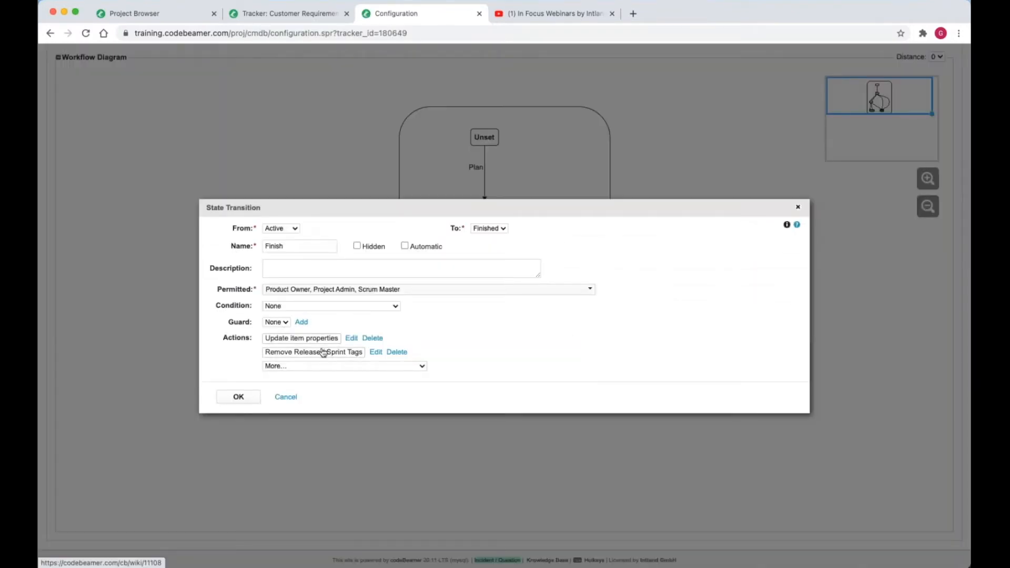
pyautogui.click(344, 367)
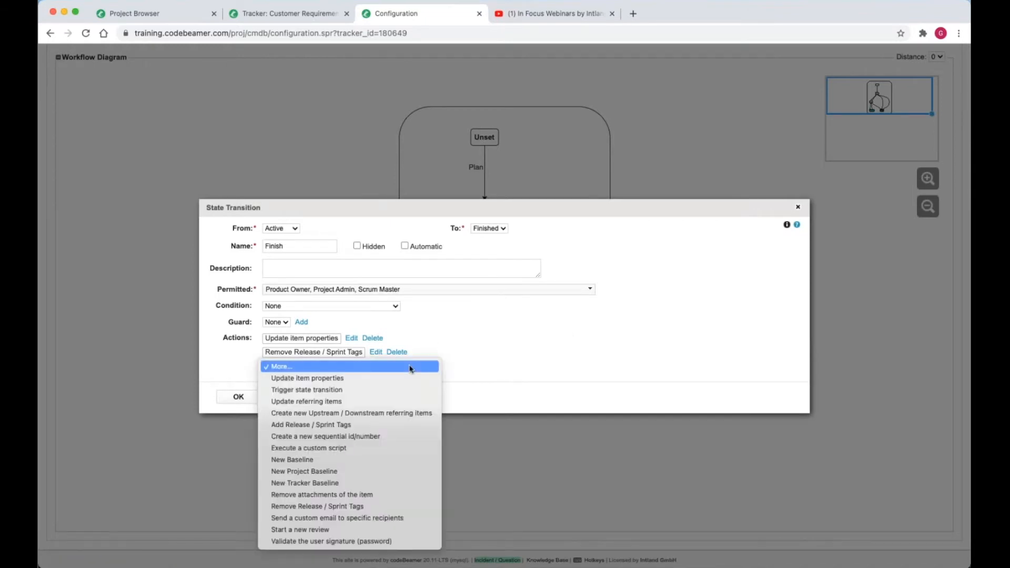
pyautogui.moveTo(312, 471)
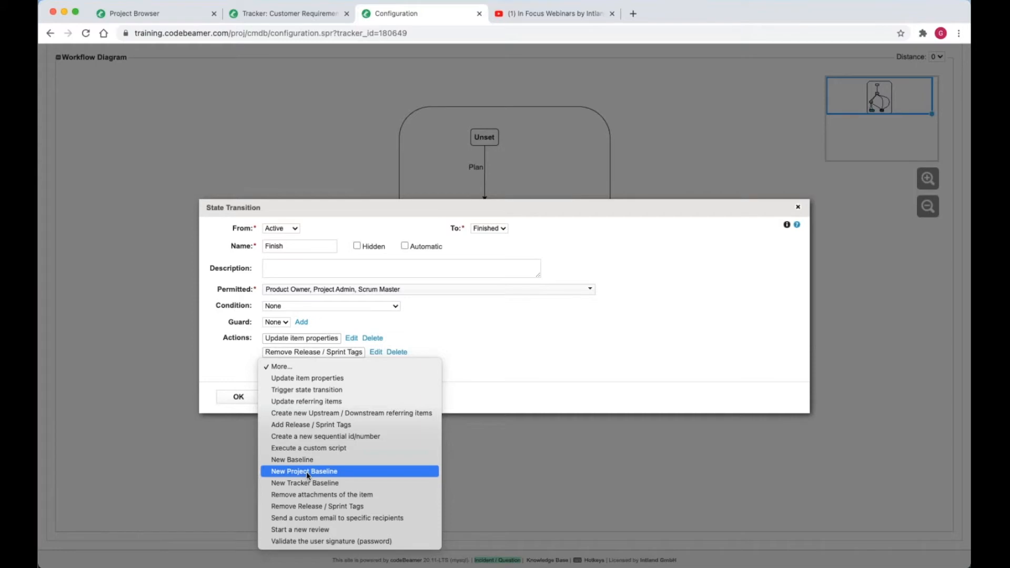
pyautogui.moveTo(291, 460)
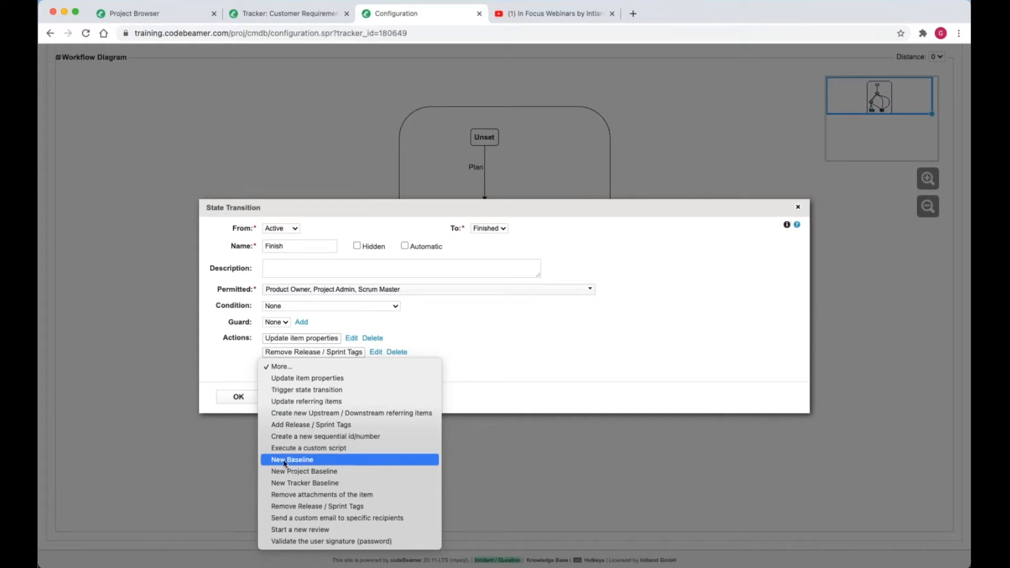
# Add a New Project Baseline action to Finish with its Name copied from the release's Name.
pyautogui.click(304, 471)
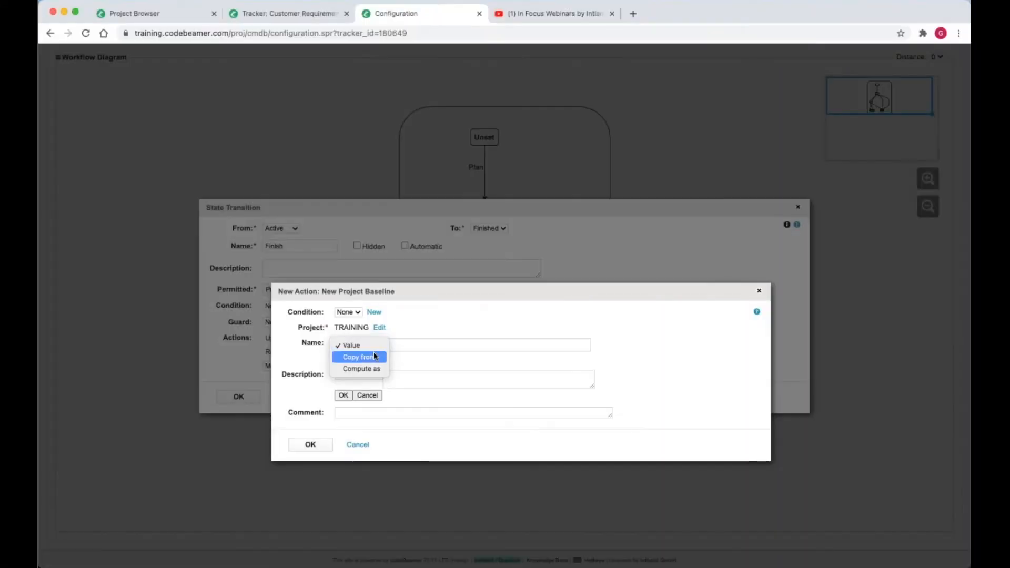
pyautogui.click(358, 357)
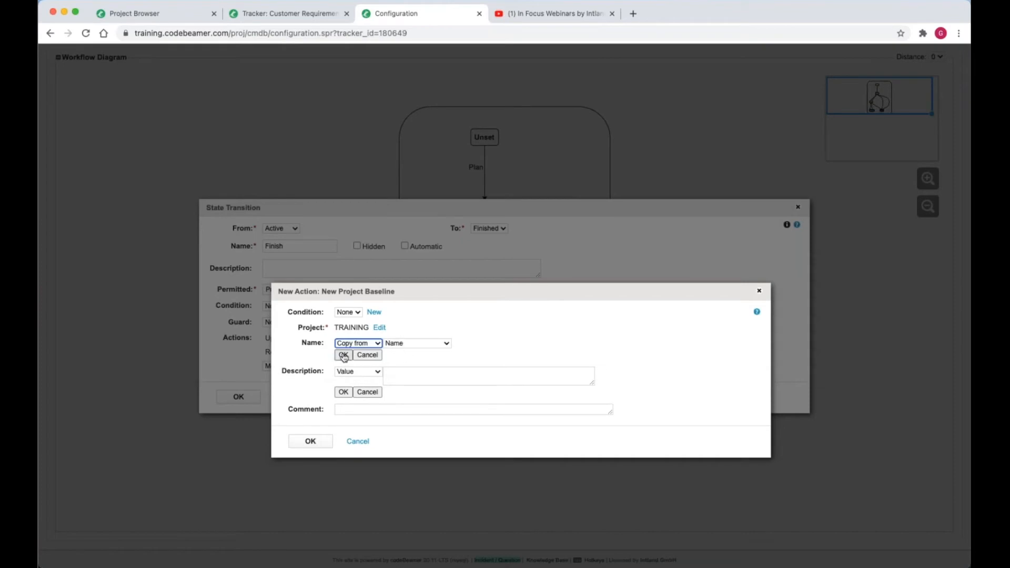
pyautogui.click(343, 355)
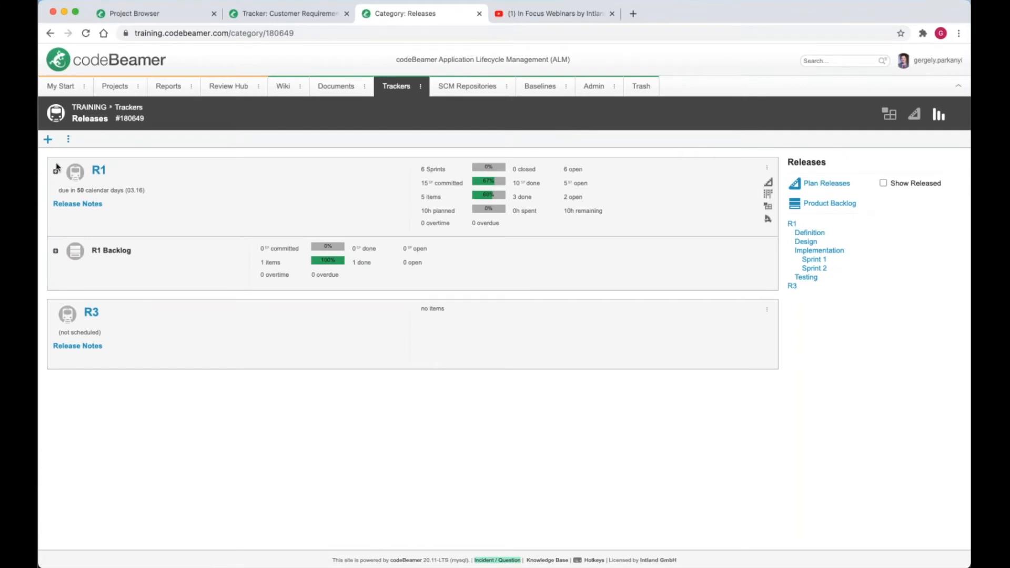
# Start and then finish the Definition release under R1 so a Definition baseline is created.
pyautogui.click(56, 171)
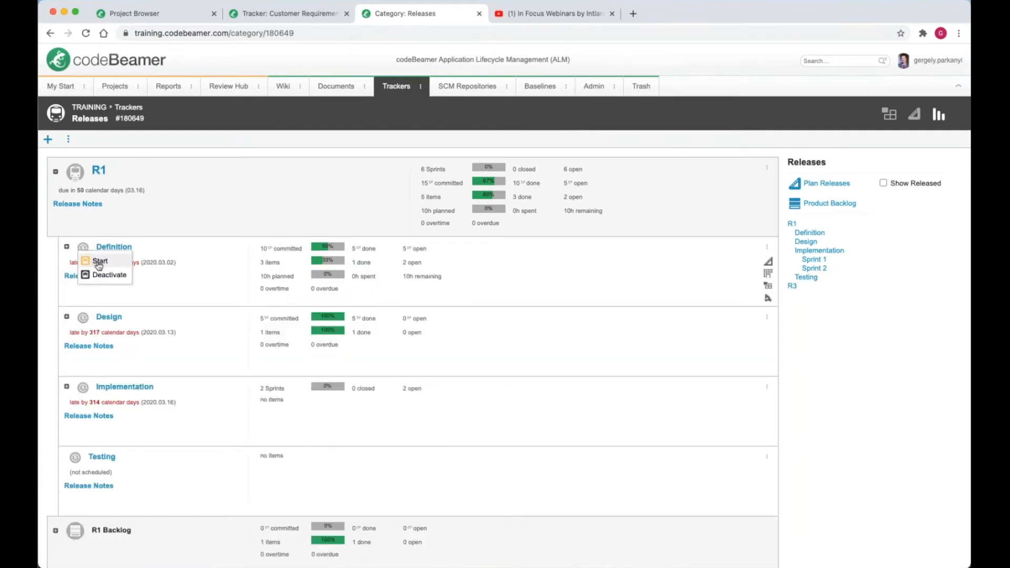
pyautogui.click(100, 261)
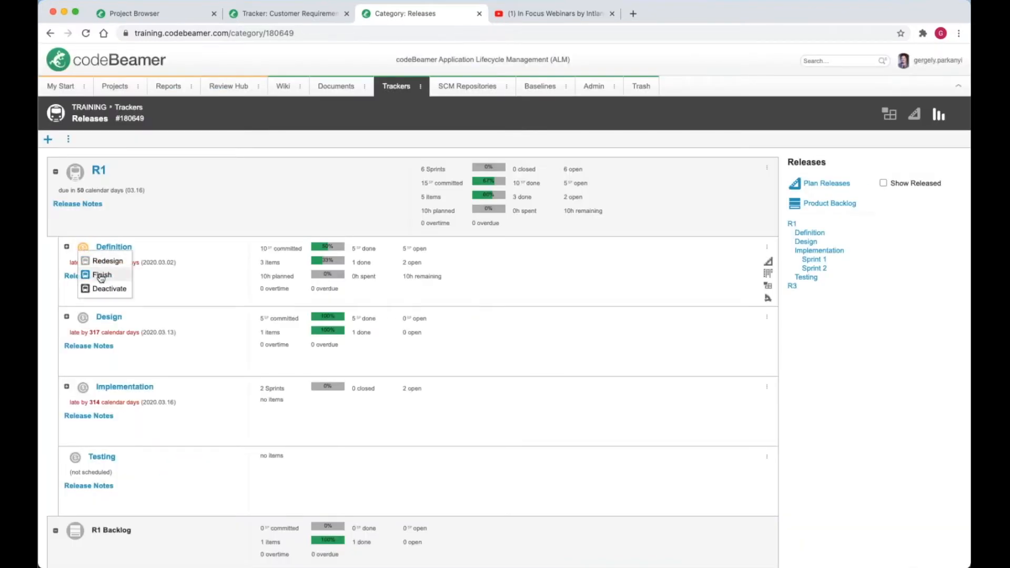
pyautogui.click(102, 275)
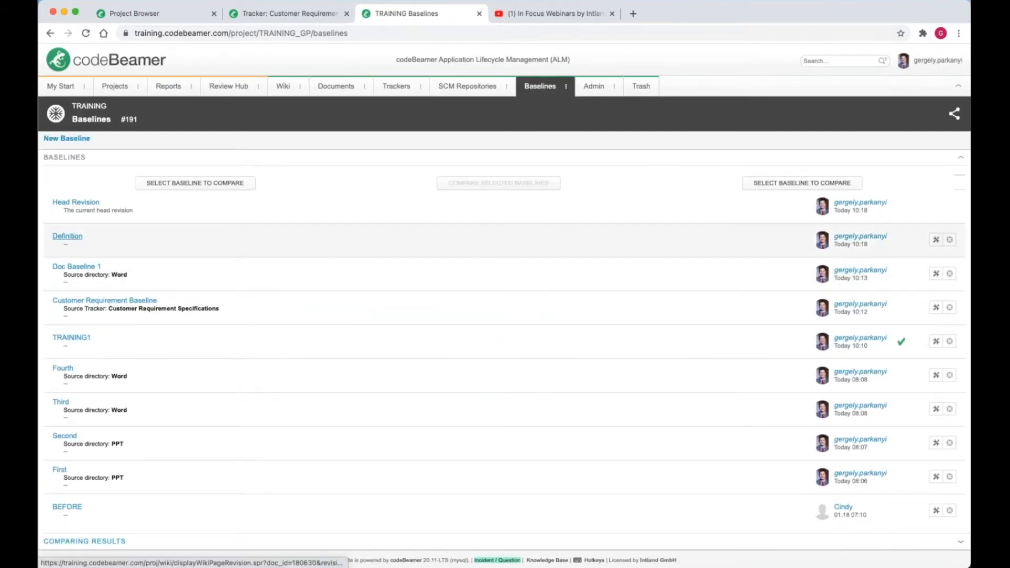
pyautogui.moveTo(67, 236)
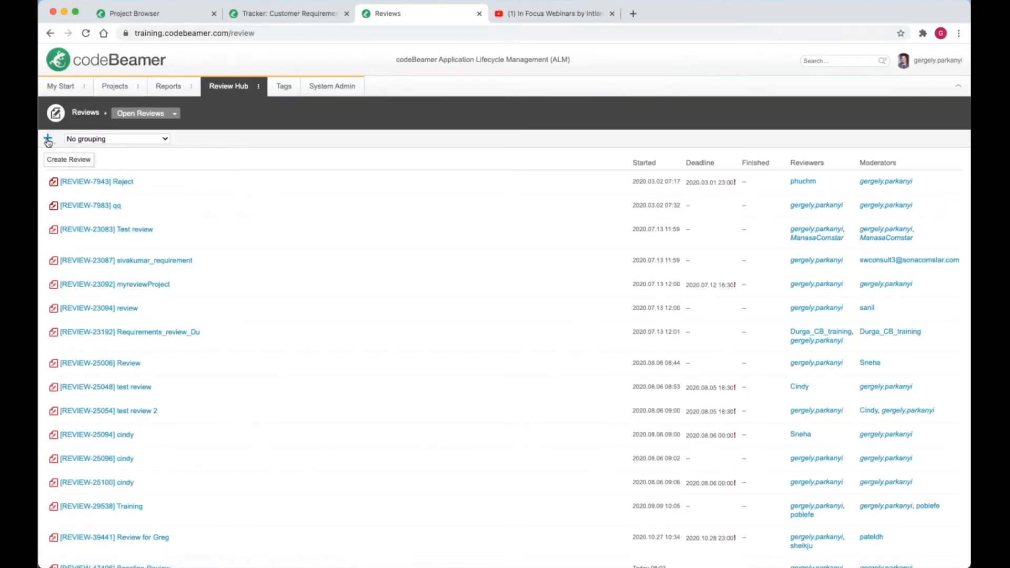
# Name the review 'TRAINI' and select Customer Requirement Specifications from the BEFORE baseline.
pyautogui.click(68, 159)
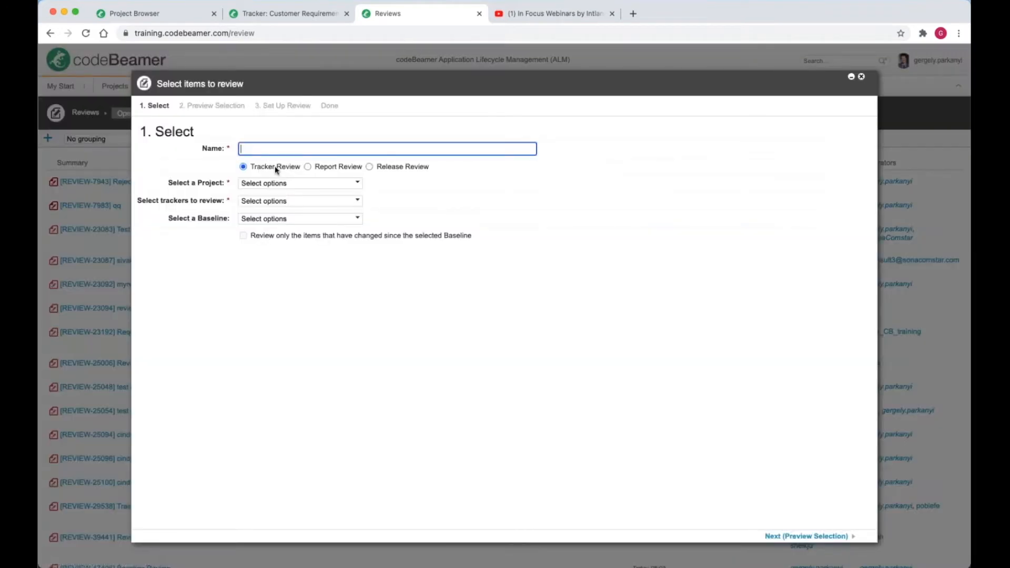
pyautogui.write('TRAINING REVIEW 1')
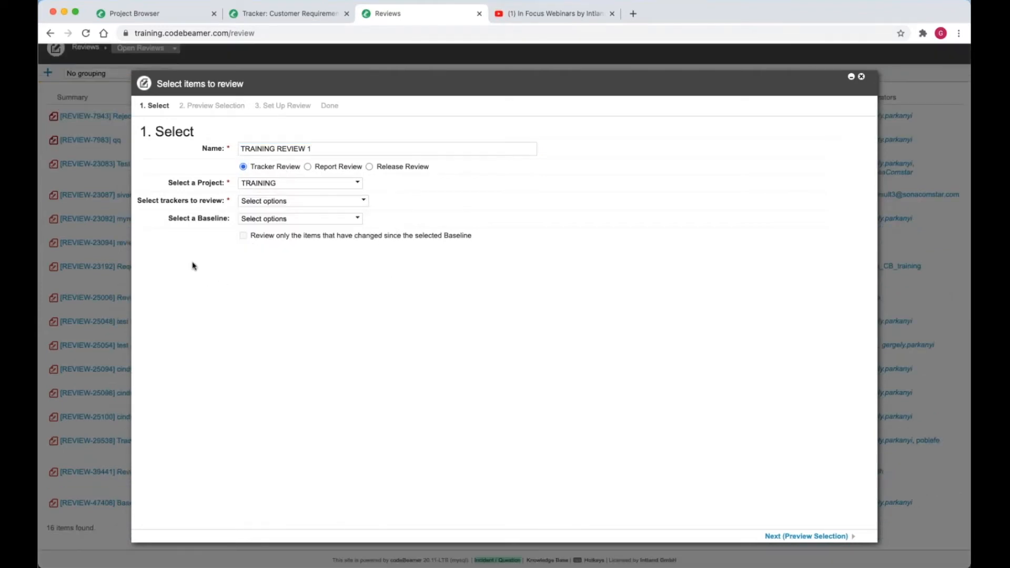
pyautogui.click(304, 200)
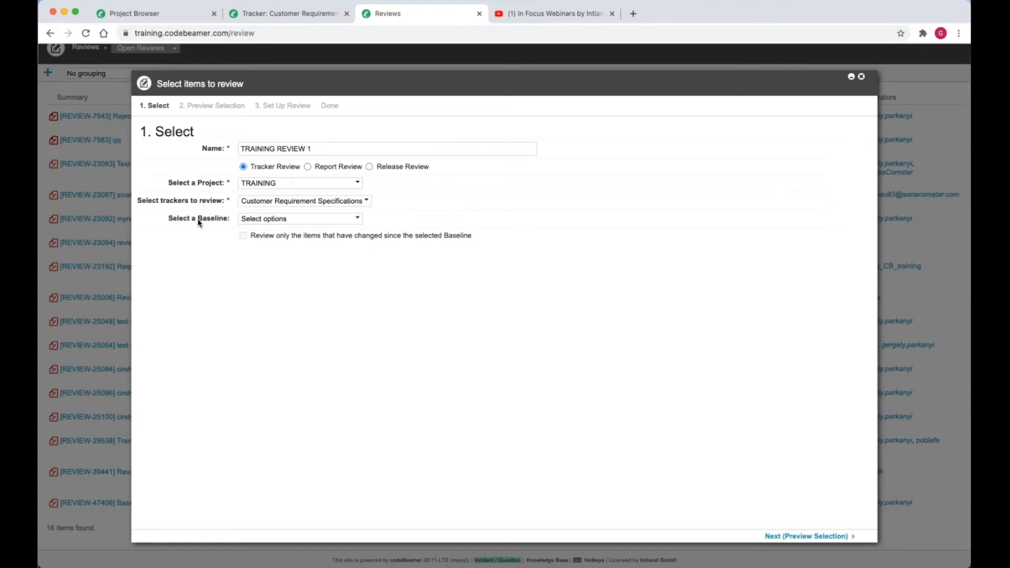
pyautogui.moveTo(200, 222)
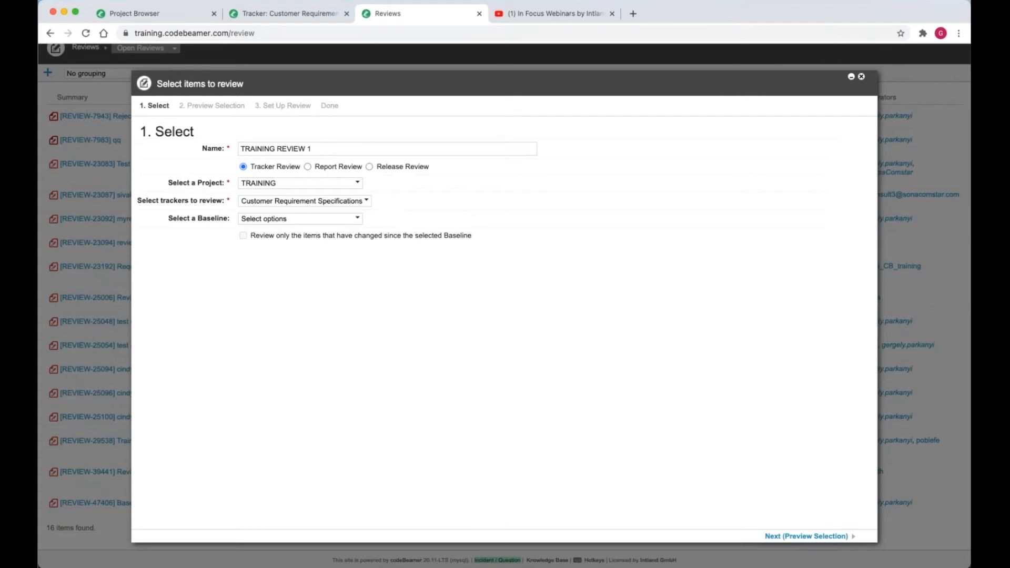
pyautogui.click(300, 219)
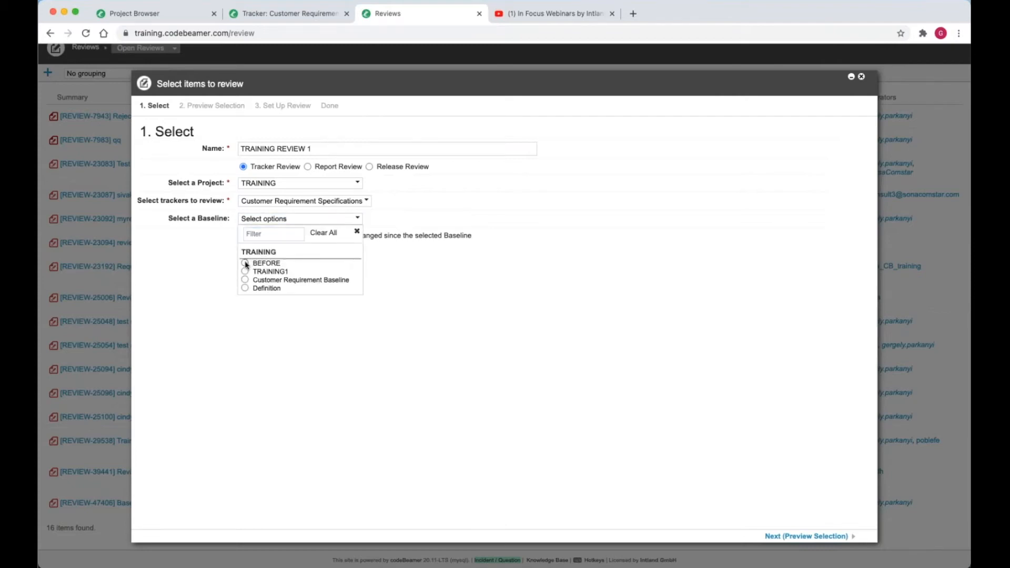
pyautogui.click(245, 263)
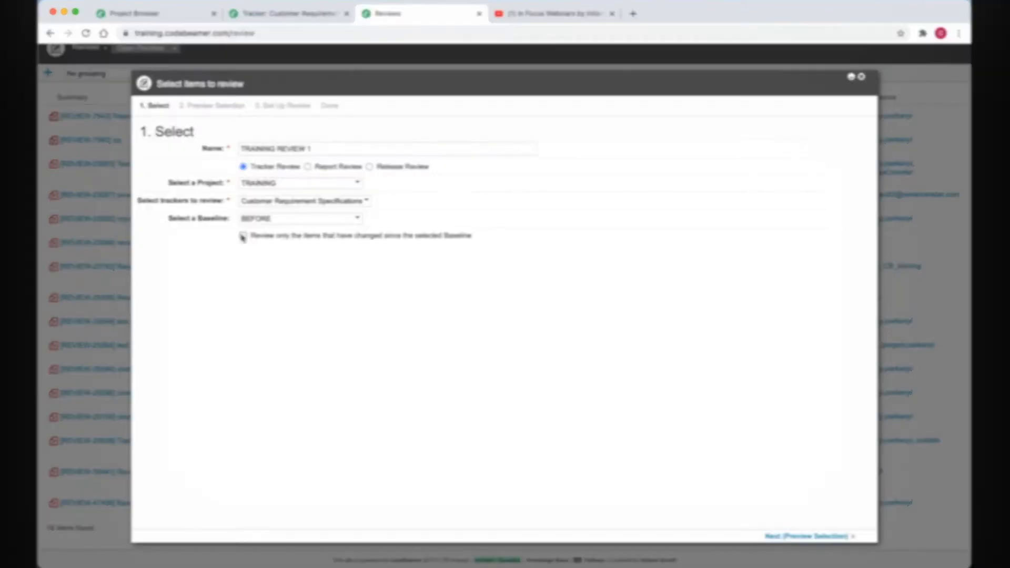
# Set the review deadline to January 26 and create the review.
pyautogui.click(807, 536)
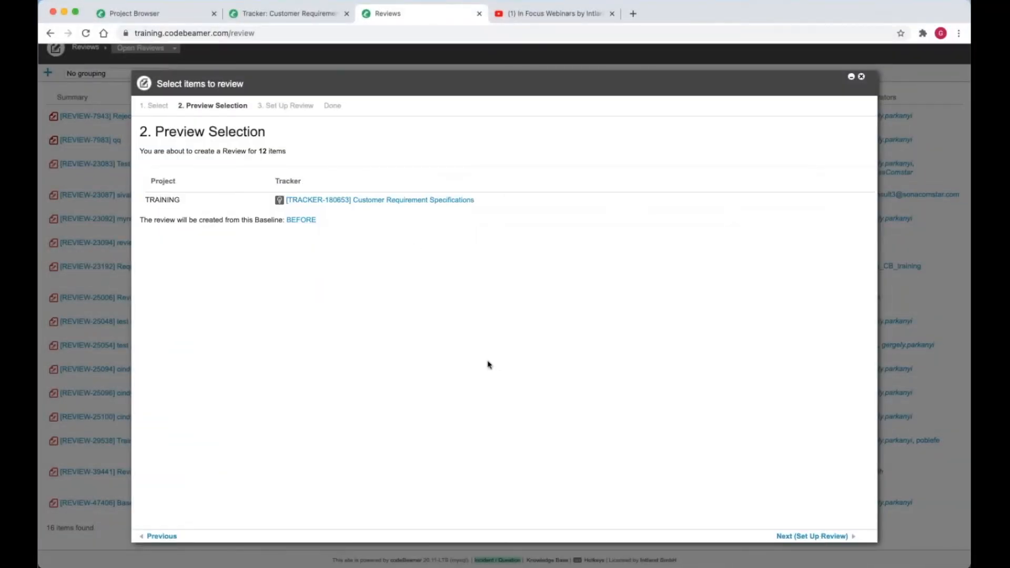
pyautogui.click(811, 535)
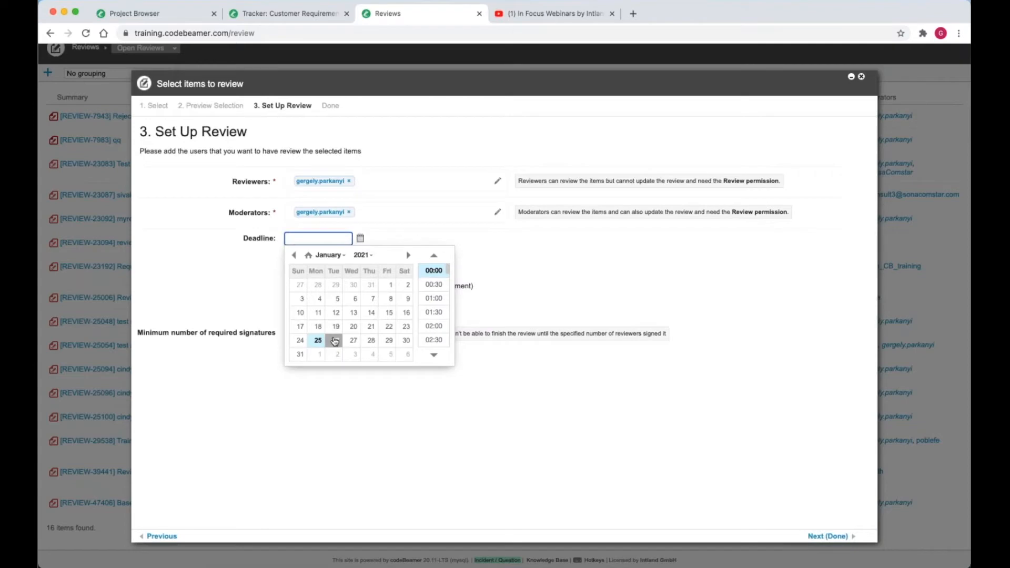
pyautogui.click(337, 340)
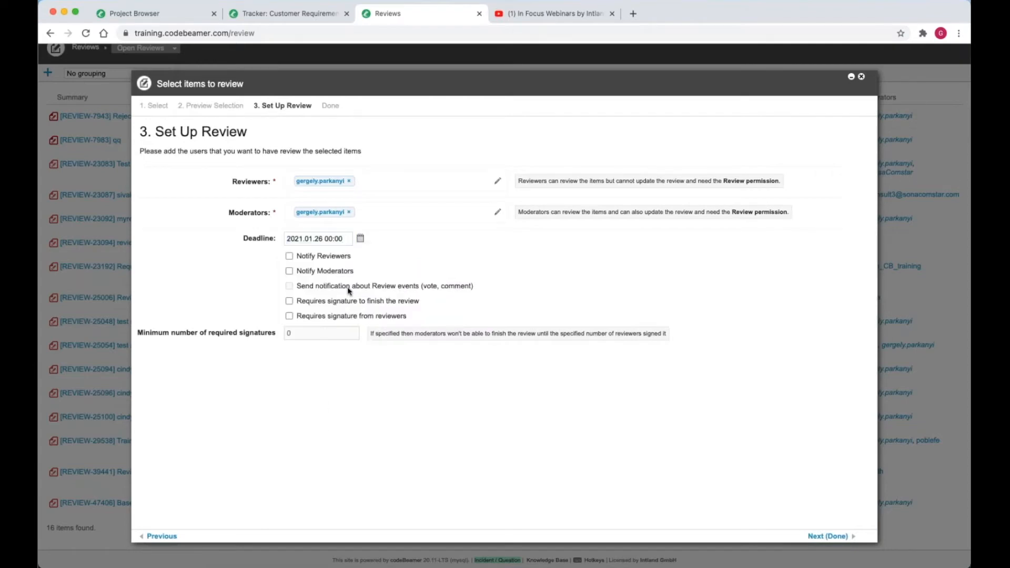
pyautogui.click(827, 536)
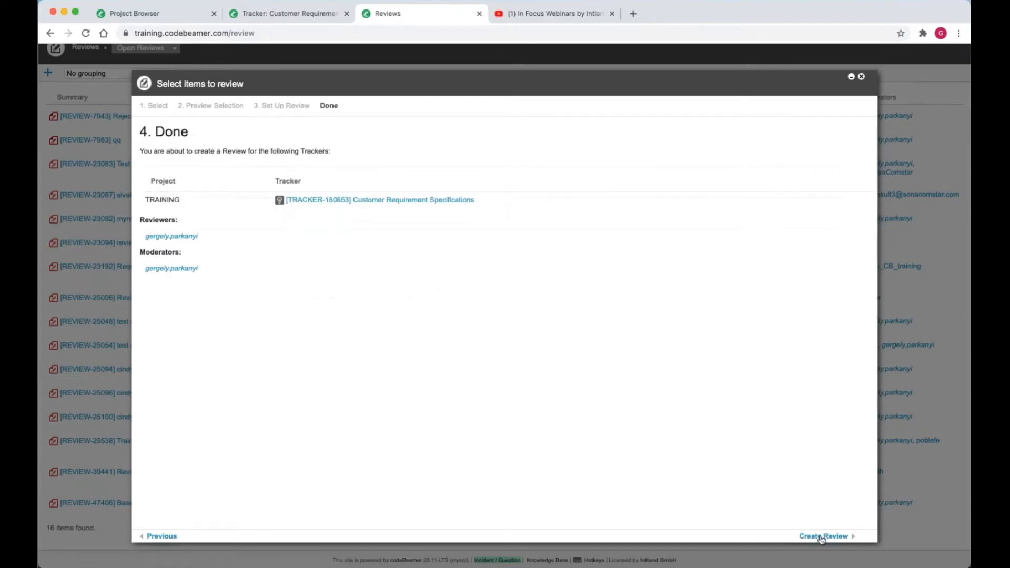
pyautogui.click(823, 536)
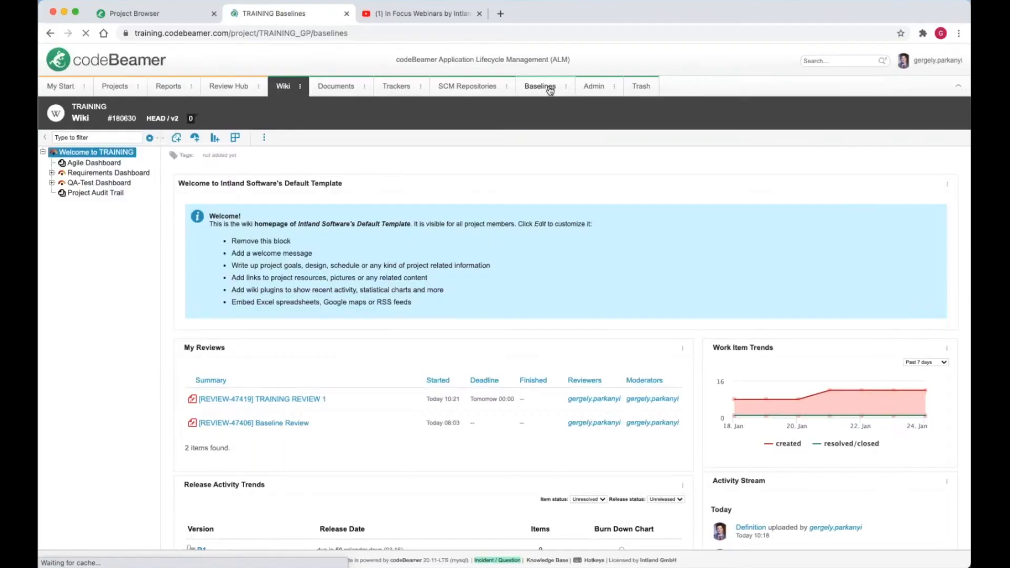
# View the requirements at the BEFORE baseline and return to the project's Baselines list.
pyautogui.click(540, 85)
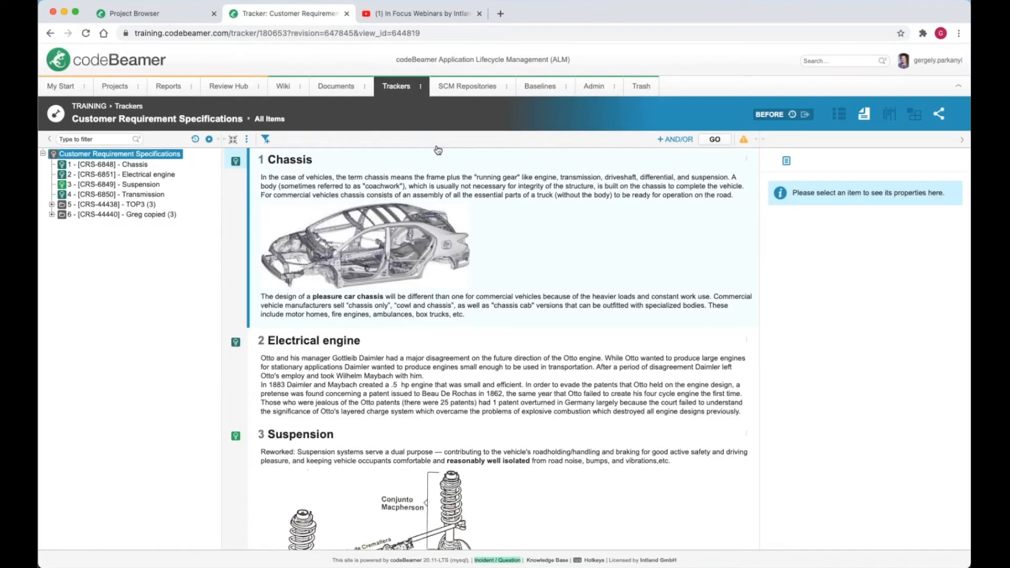
pyautogui.moveTo(793, 113)
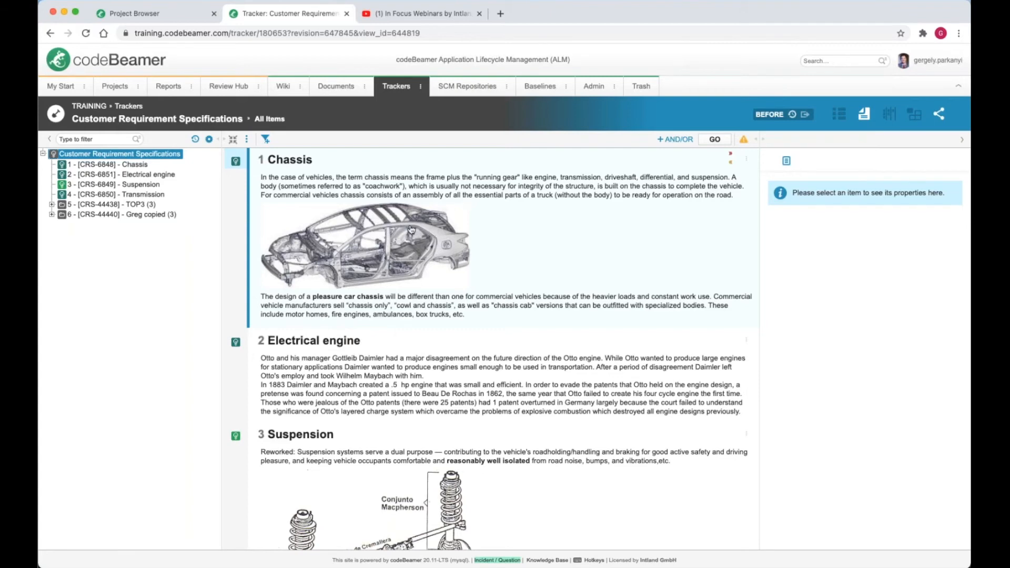
pyautogui.click(539, 86)
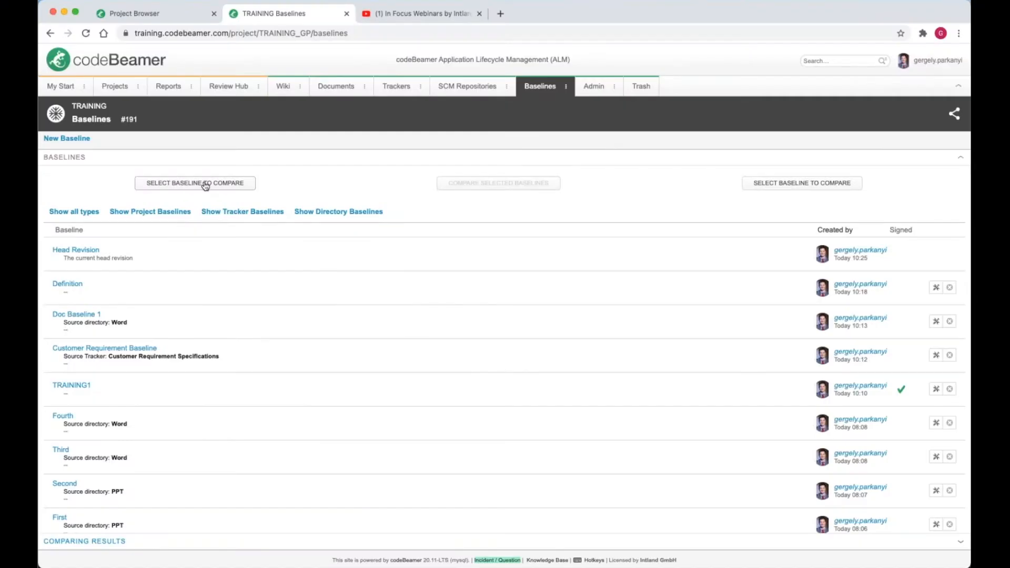
# Compare the BEFORE and TRAINING1 baselines and list the trackers that changed.
pyautogui.click(195, 183)
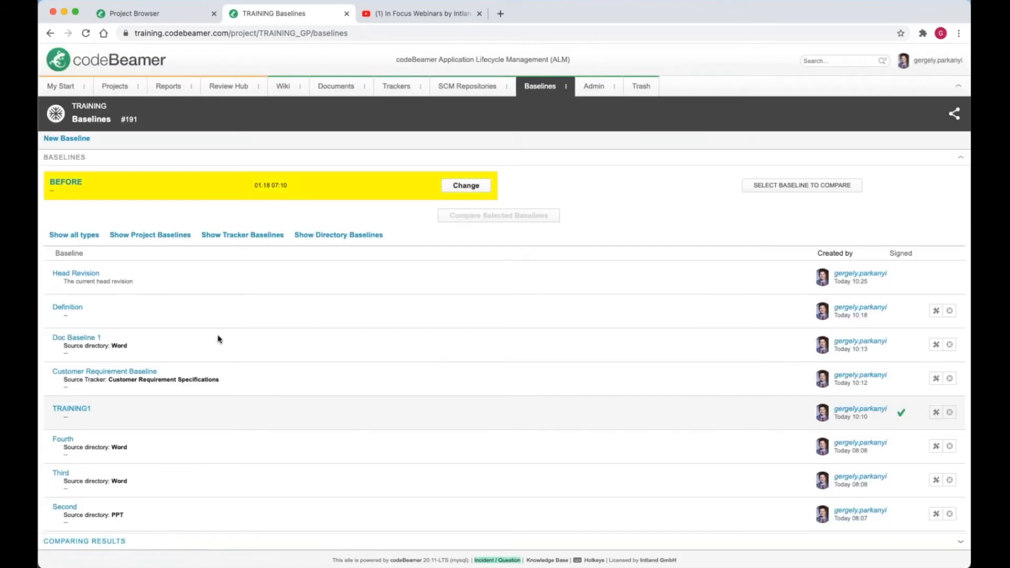
pyautogui.click(465, 185)
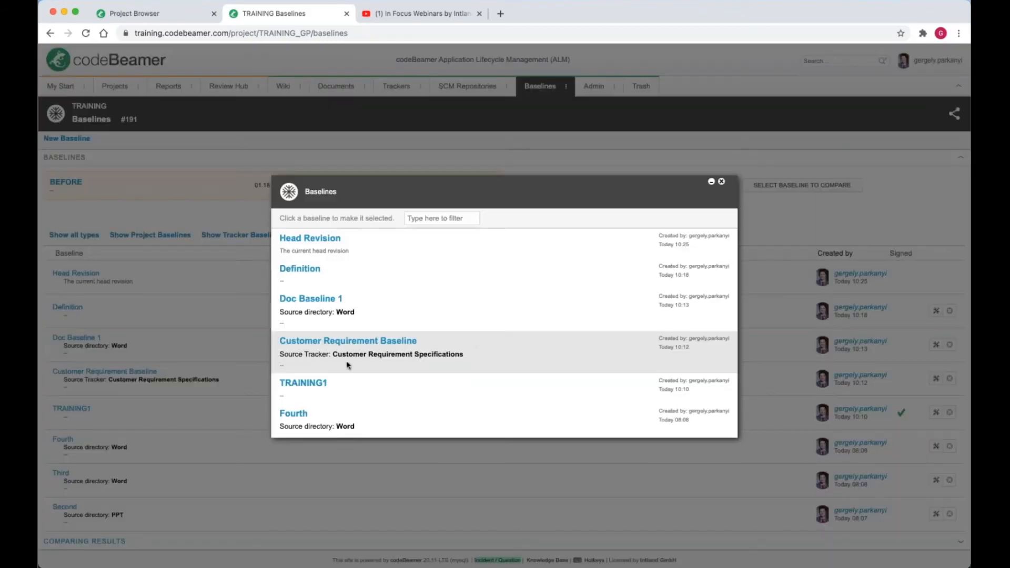
pyautogui.click(303, 384)
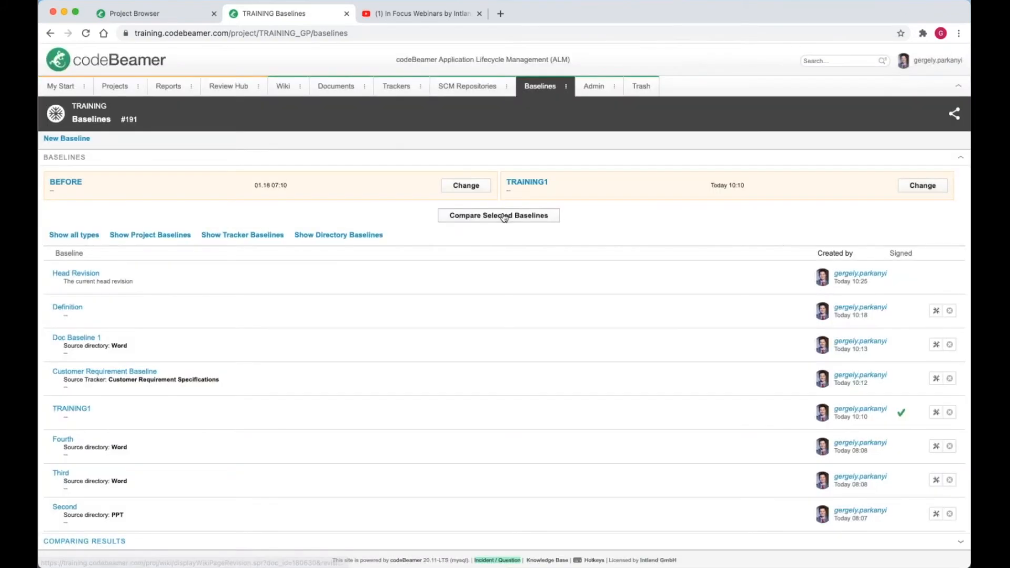
pyautogui.click(498, 214)
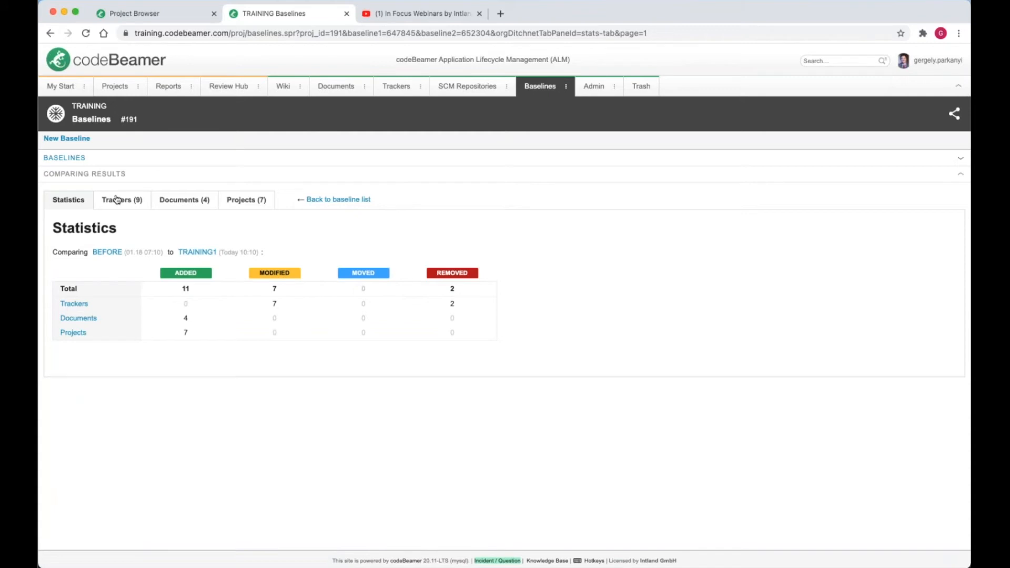
pyautogui.click(121, 200)
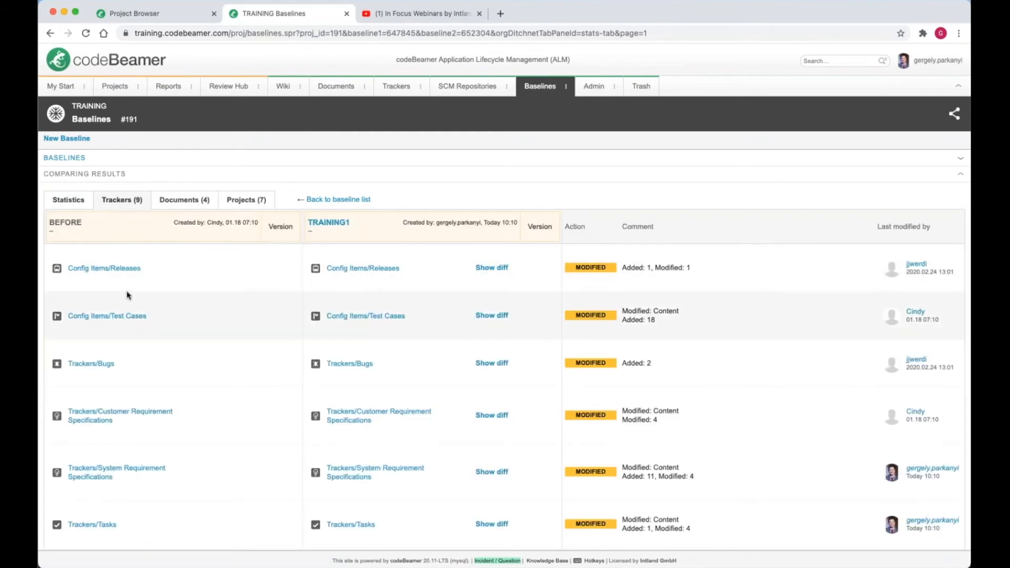
pyautogui.scroll(-3)
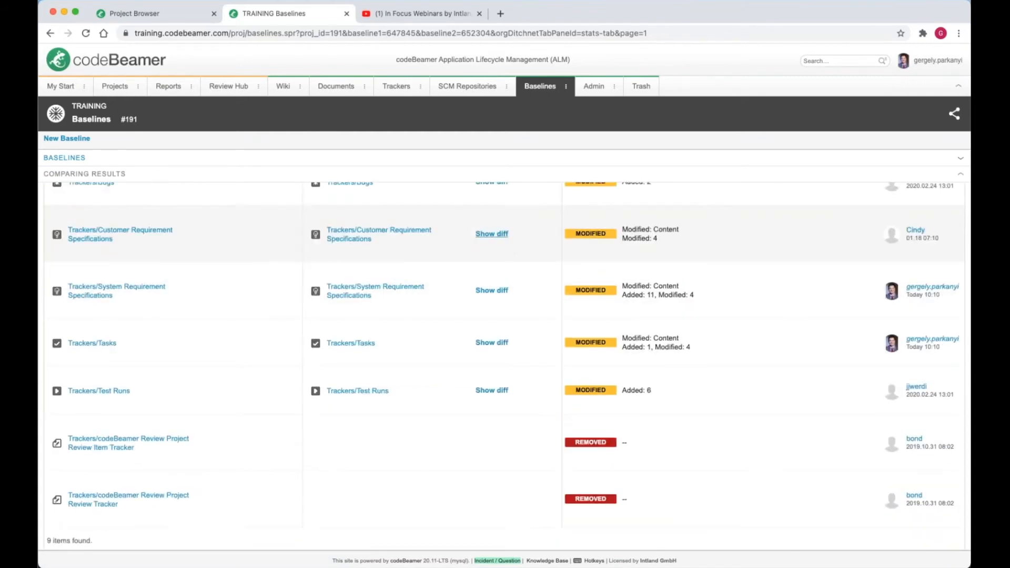
# Inspect the Customer Requirement Specifications diff, then return to the tracker's items.
pyautogui.click(491, 233)
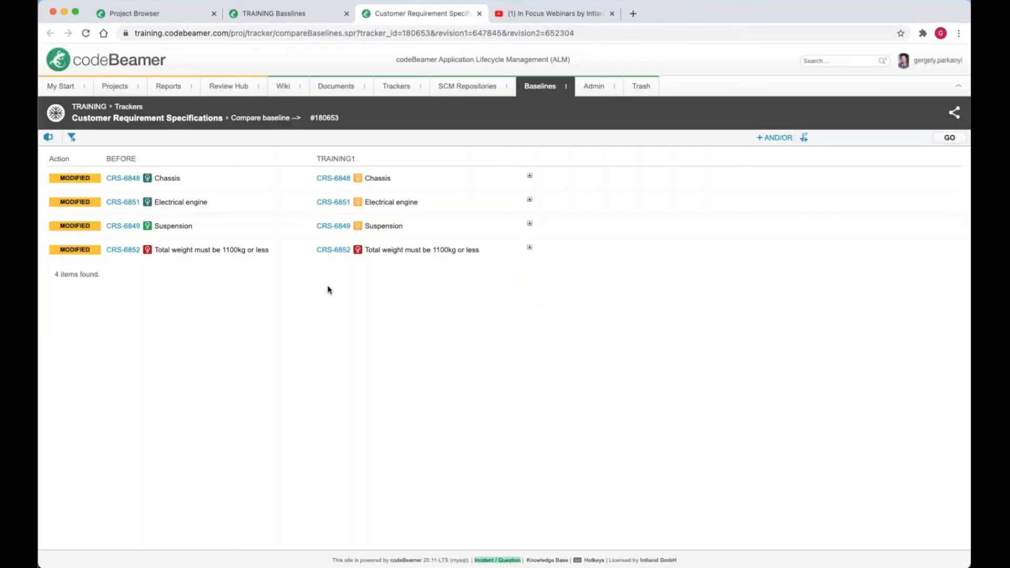
pyautogui.moveTo(237, 202)
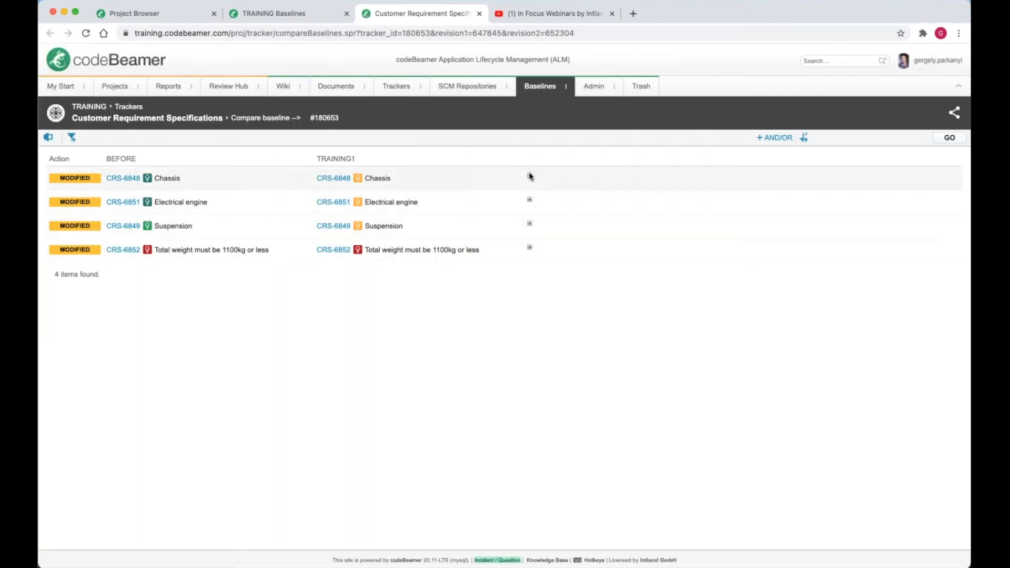
pyautogui.click(529, 178)
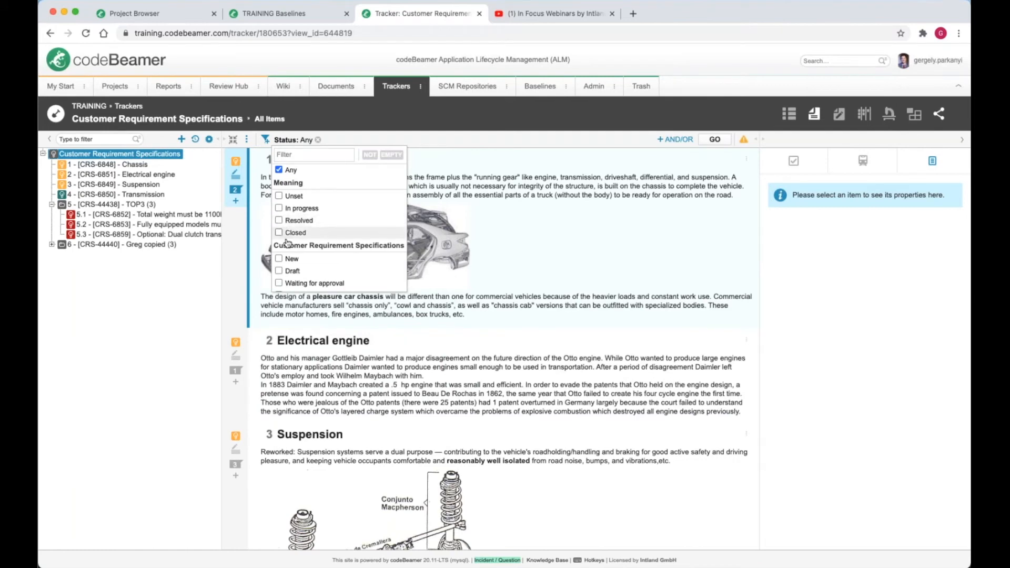
# Filter items to Accepted status and apply a historical view from the BEFORE baseline.
pyautogui.click(713, 139)
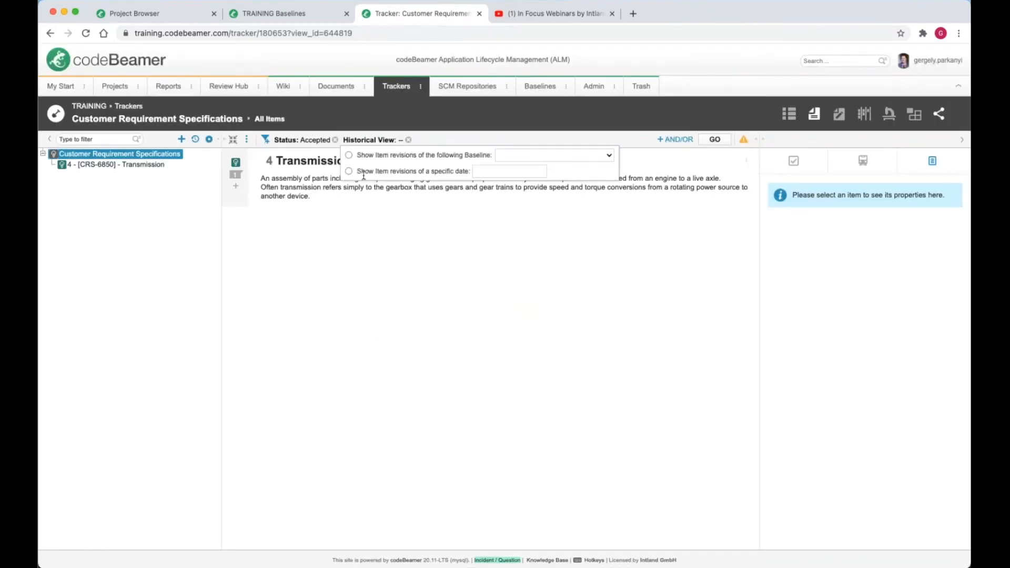
pyautogui.click(349, 154)
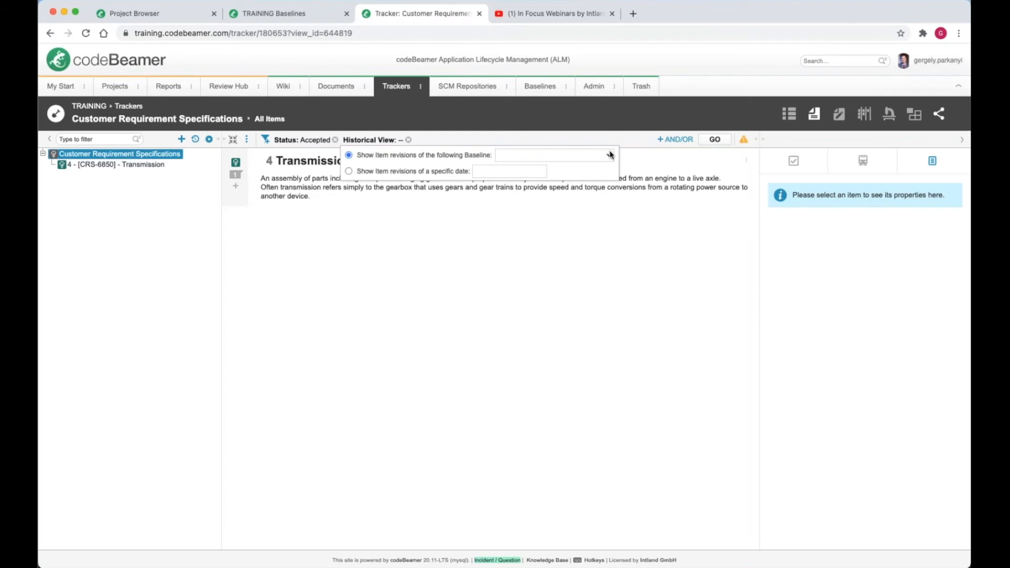
pyautogui.click(552, 155)
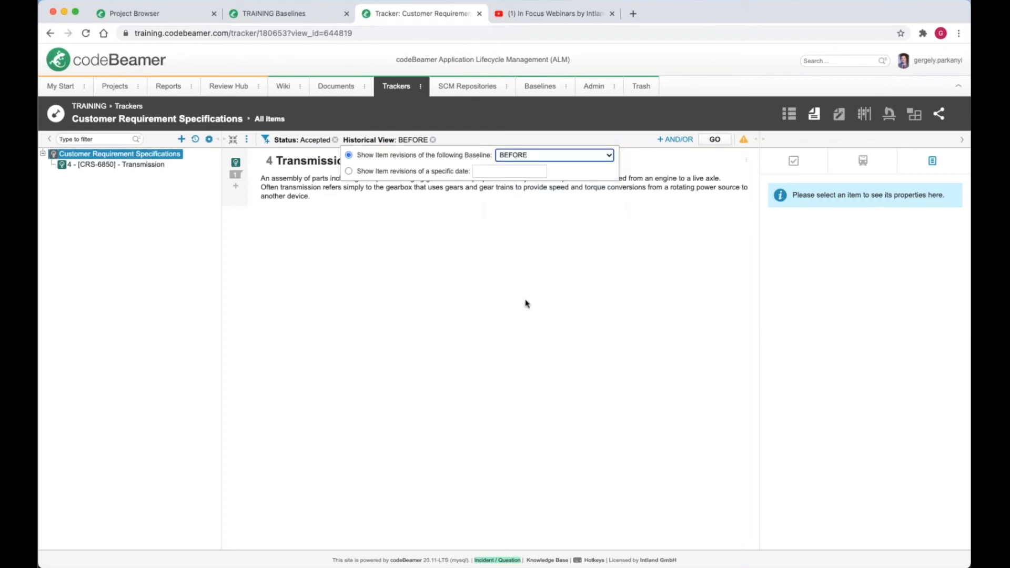
pyautogui.click(714, 139)
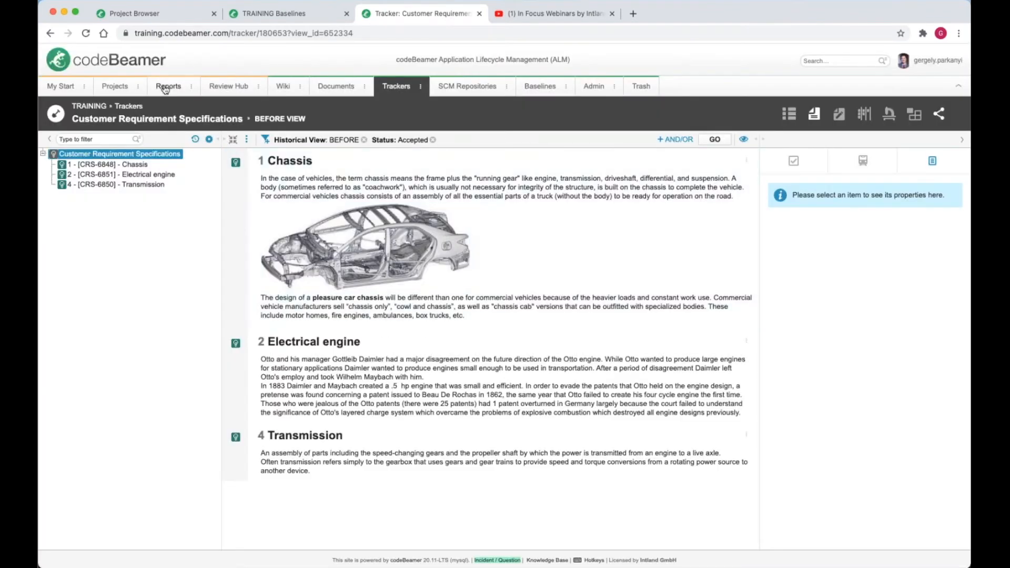
# Bring up GREGs Customer Requirement Report and scan its filter fields, including Historical View.
pyautogui.click(168, 86)
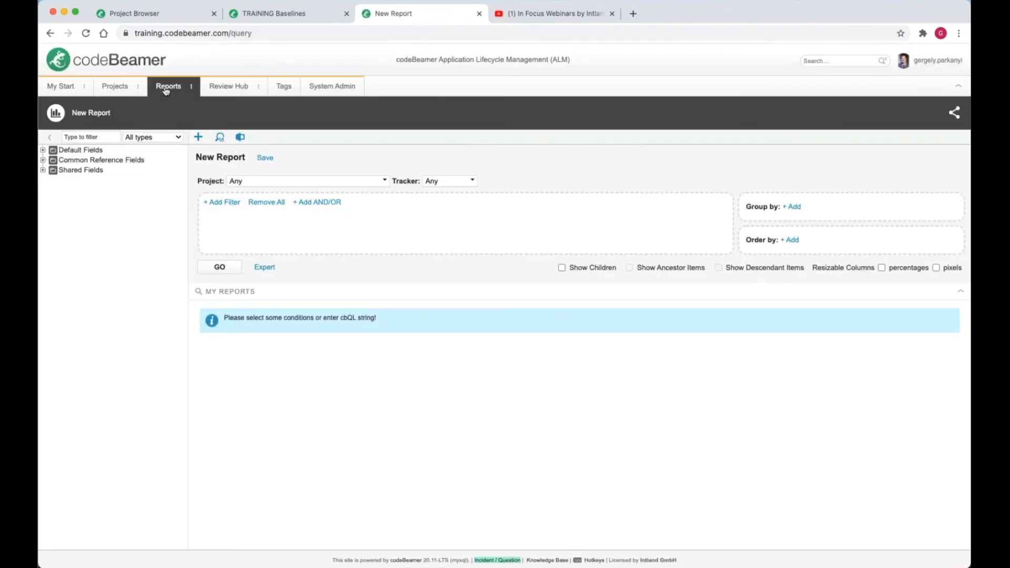
pyautogui.click(42, 150)
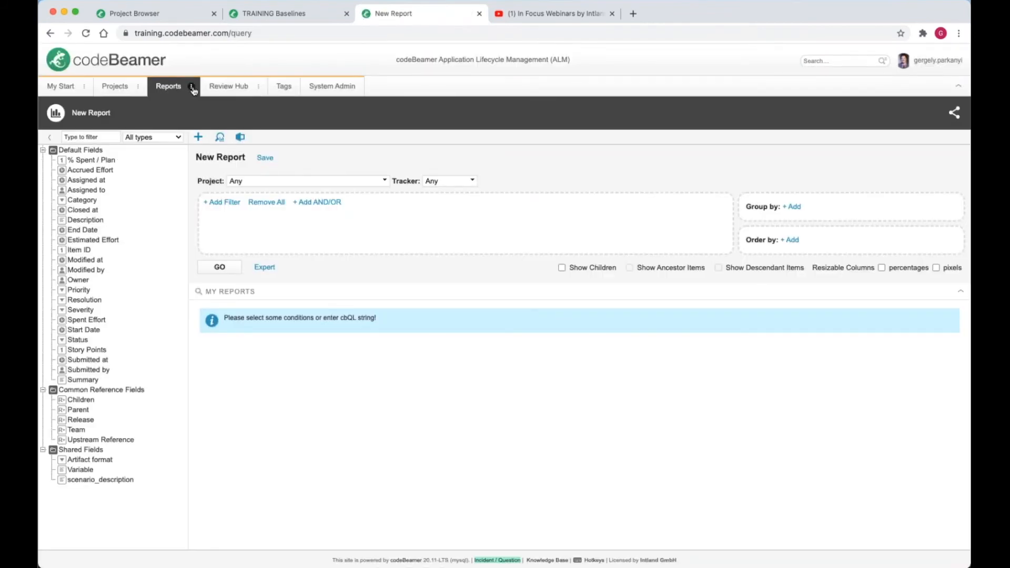
pyautogui.click(169, 85)
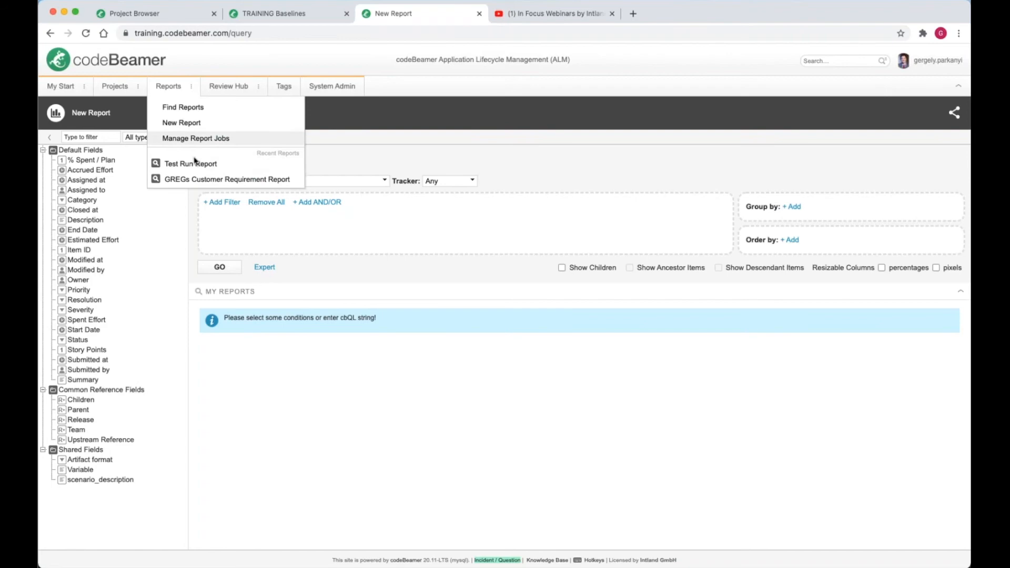
pyautogui.click(226, 179)
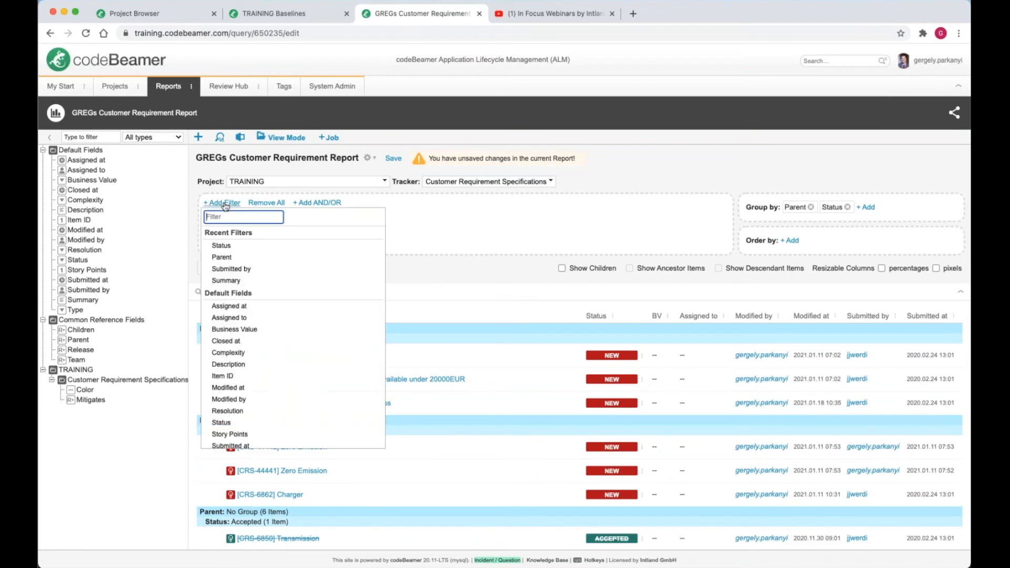
pyautogui.scroll(-3)
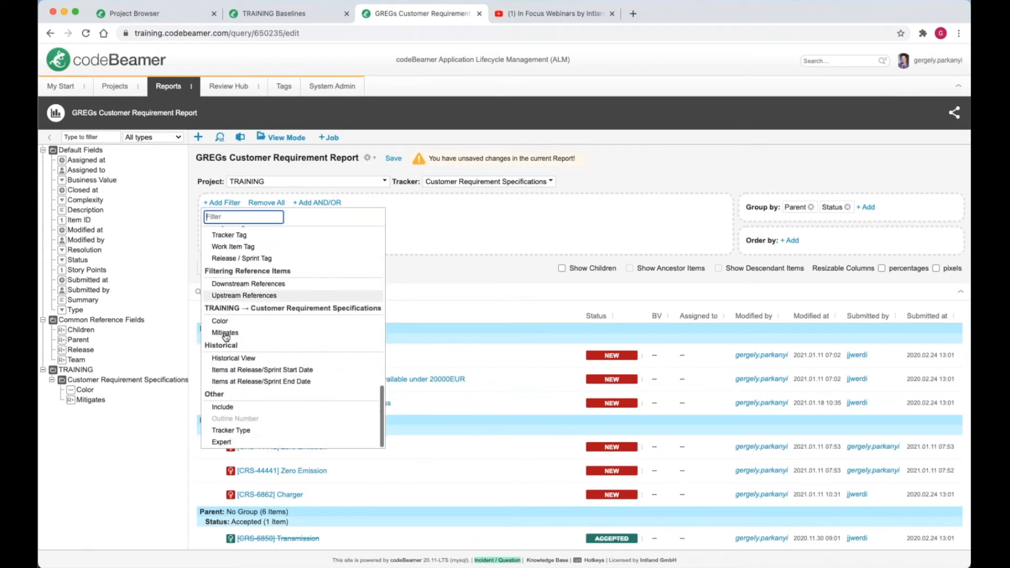
pyautogui.click(234, 358)
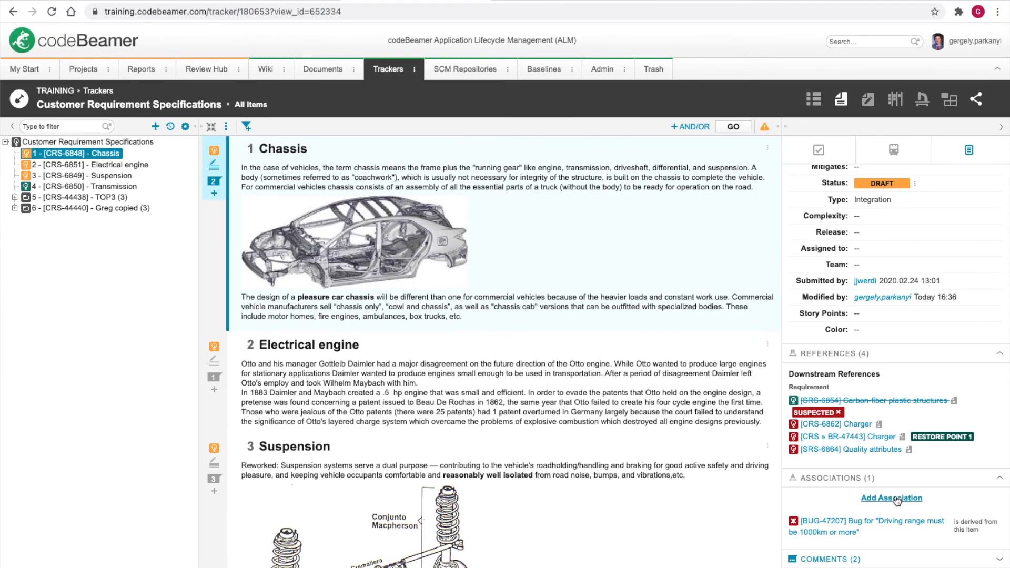
# Add a 'depends on' association from Chassis to BEFORE-baseline Electrical engine (CRS-6851) and follow the link.
pyautogui.click(892, 498)
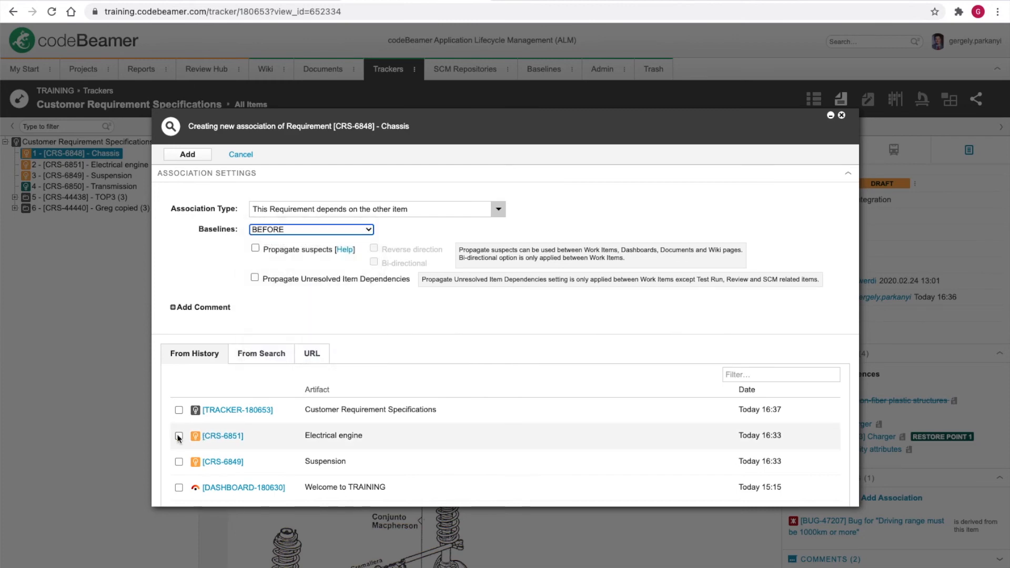
pyautogui.click(179, 435)
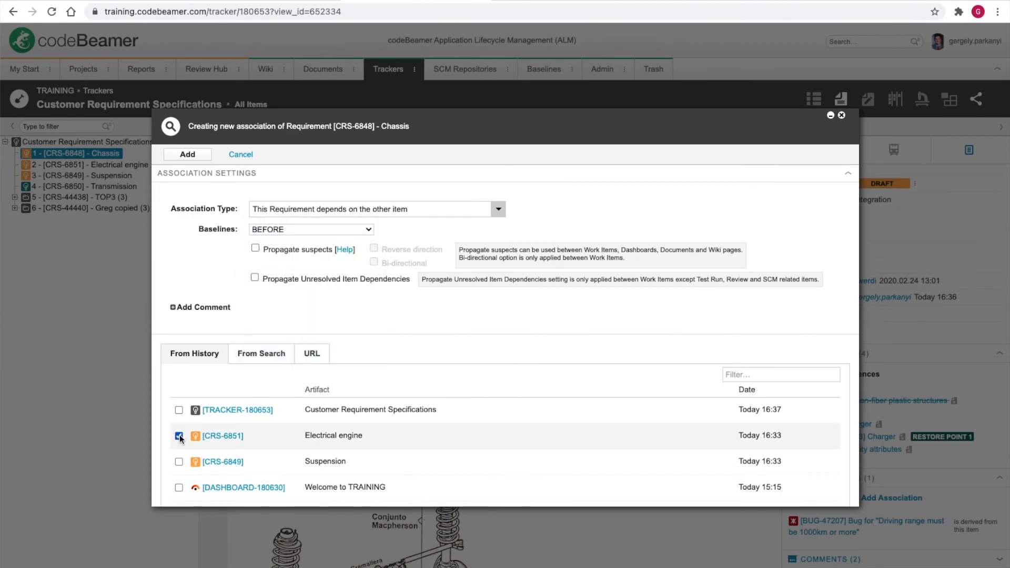
pyautogui.click(188, 154)
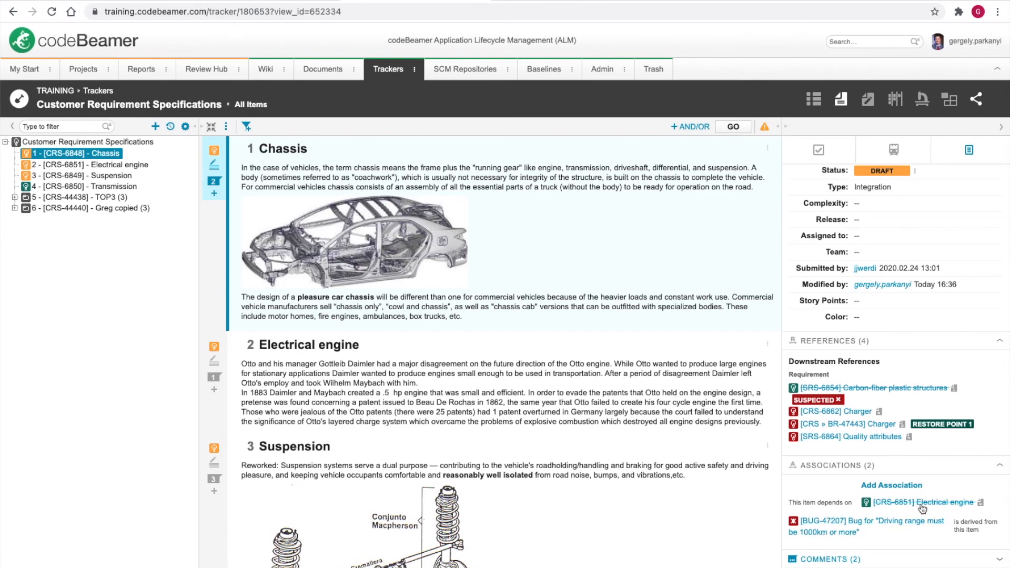
pyautogui.moveTo(923, 502)
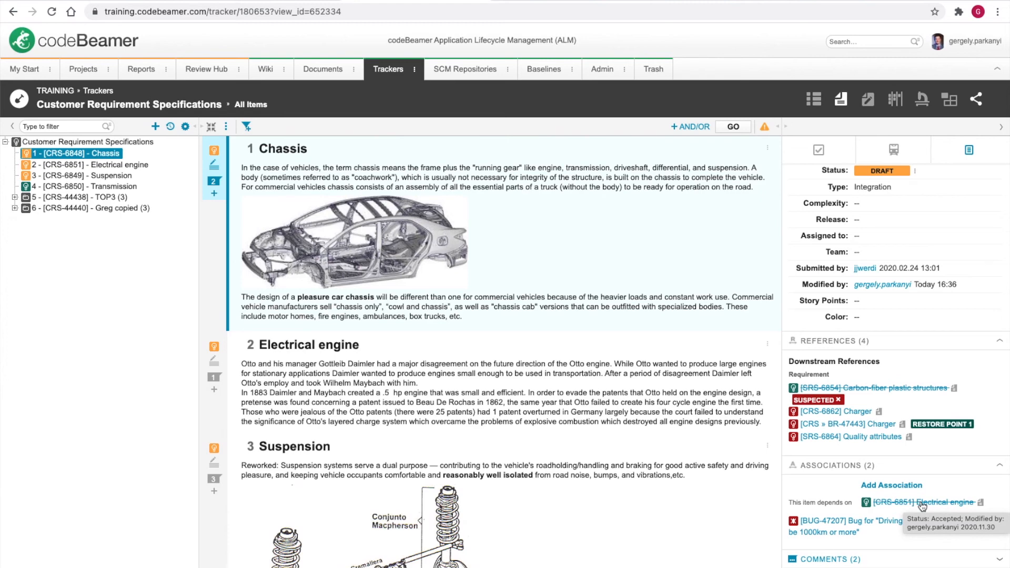
pyautogui.click(923, 502)
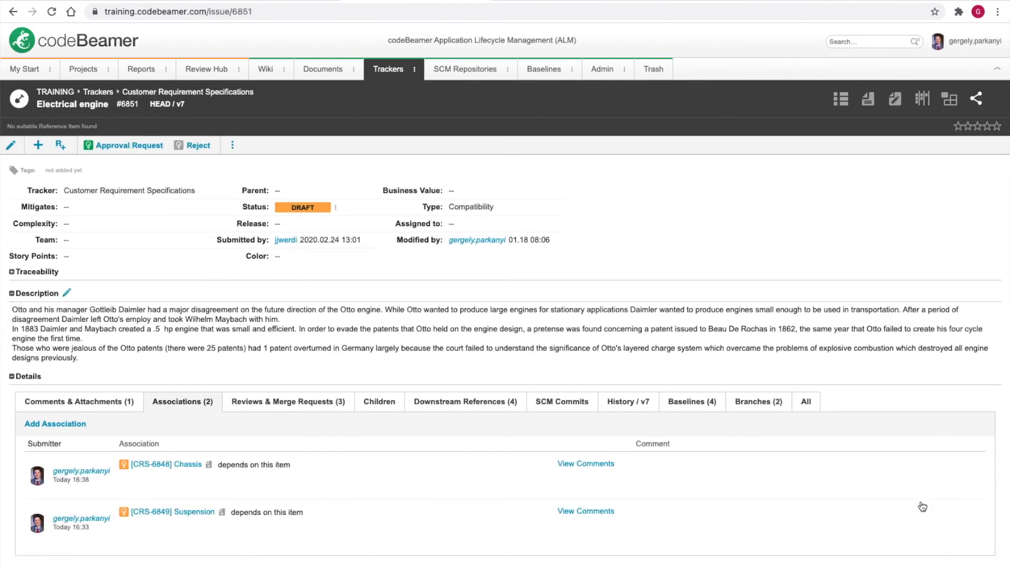
# Navigate from Electrical engine's associations to the System Requirement Specifications tracker.
pyautogui.click(165, 464)
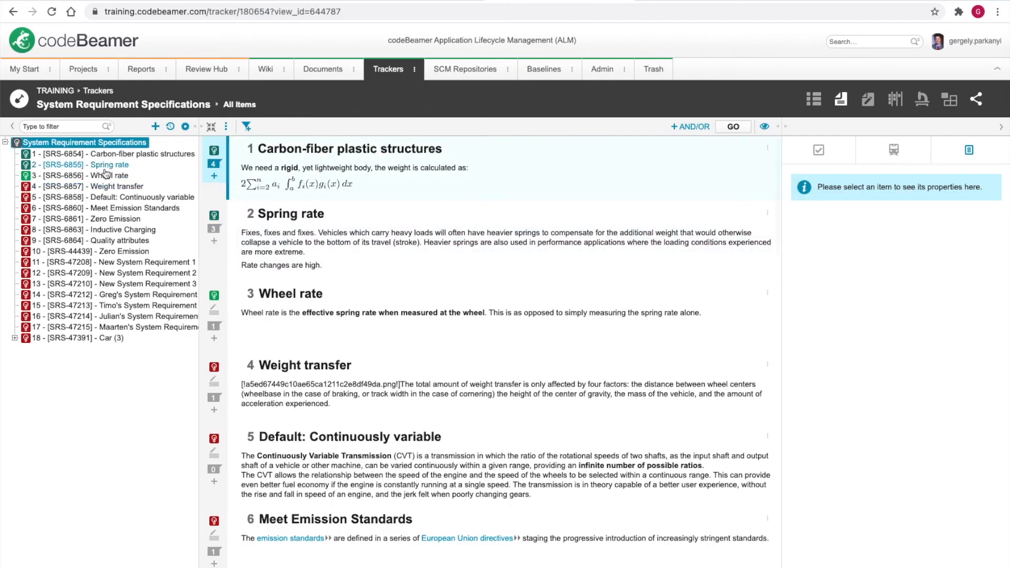
# Set Weight transfer's Electrical engine reference to baseline BEFORE (v 5) and confirm.
pyautogui.click(97, 186)
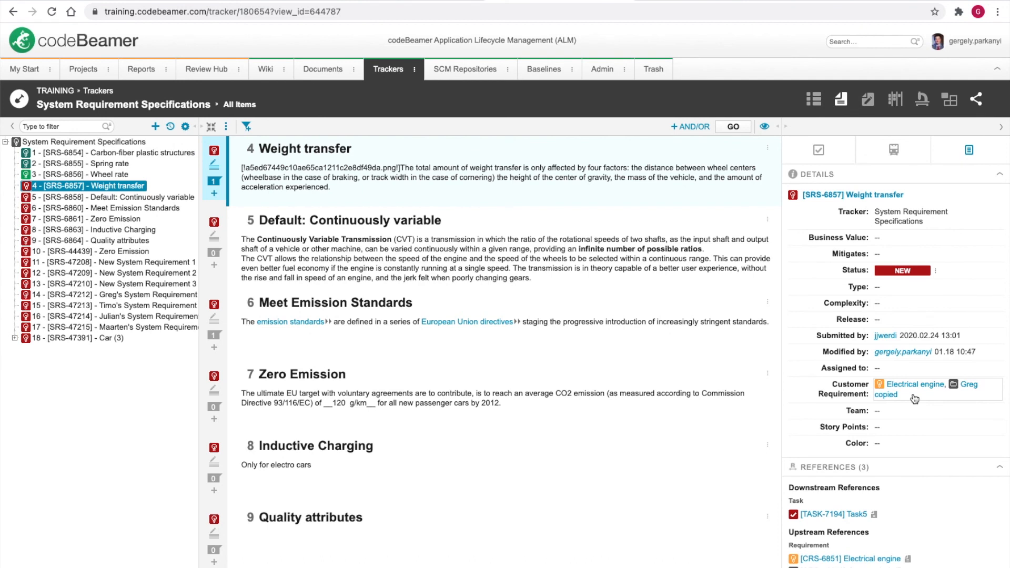
pyautogui.click(915, 390)
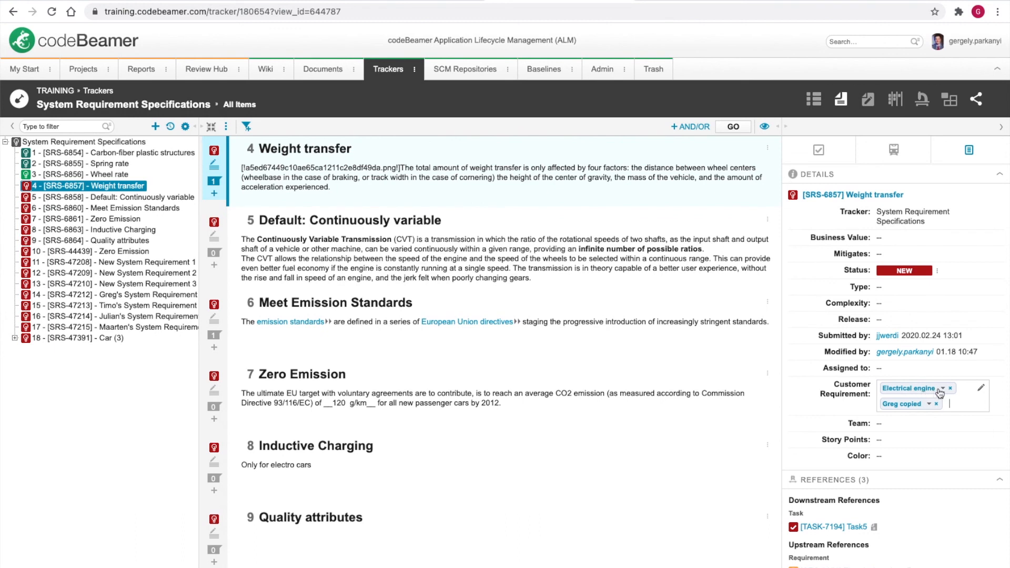
pyautogui.click(940, 388)
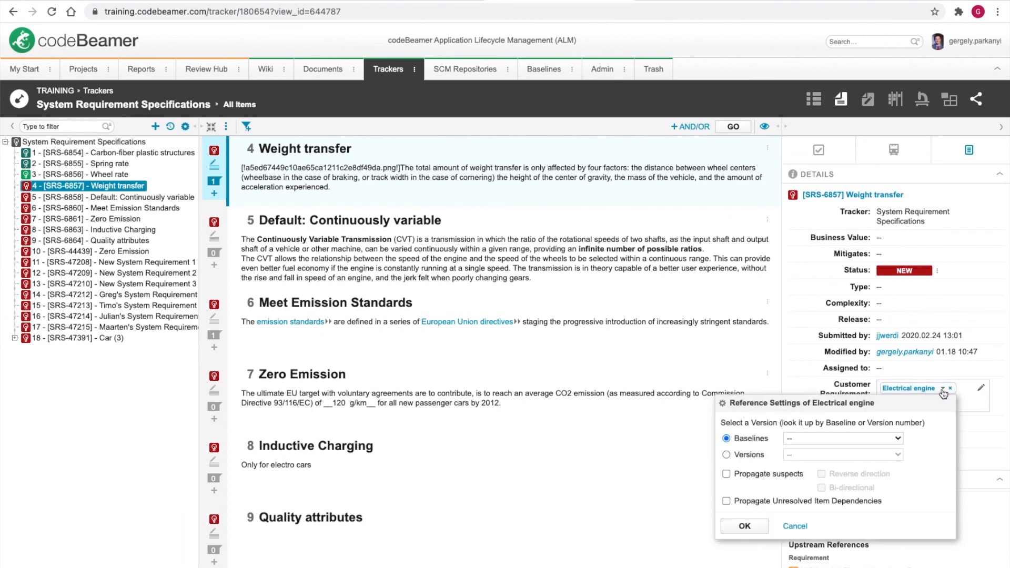
pyautogui.click(842, 437)
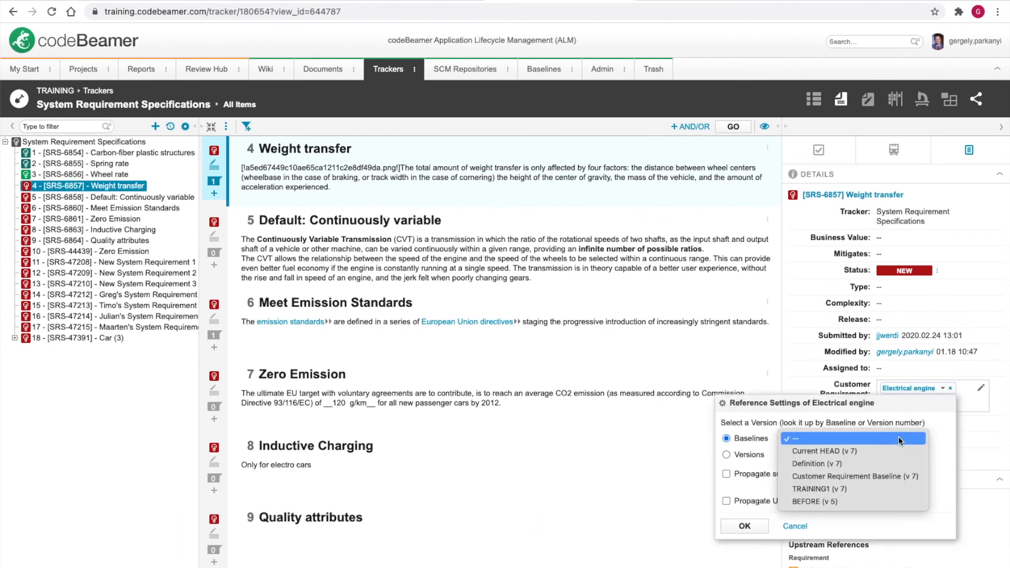
pyautogui.moveTo(819, 488)
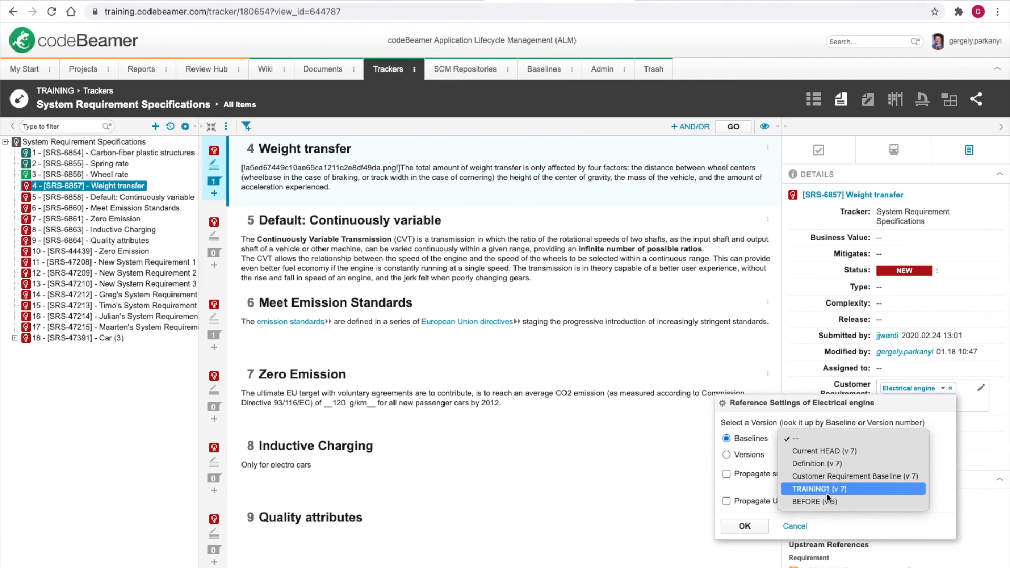
pyautogui.click(813, 502)
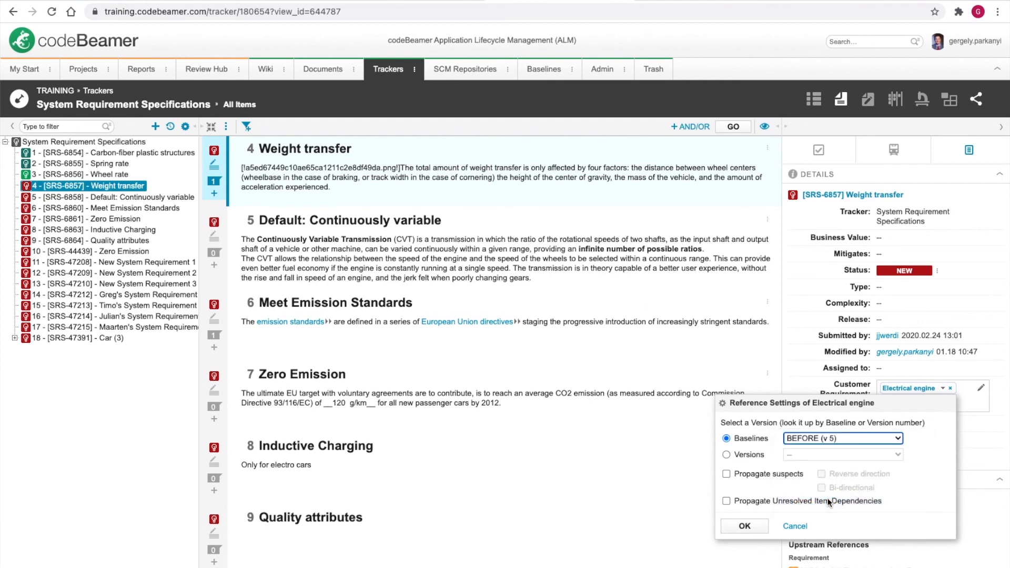
pyautogui.click(744, 526)
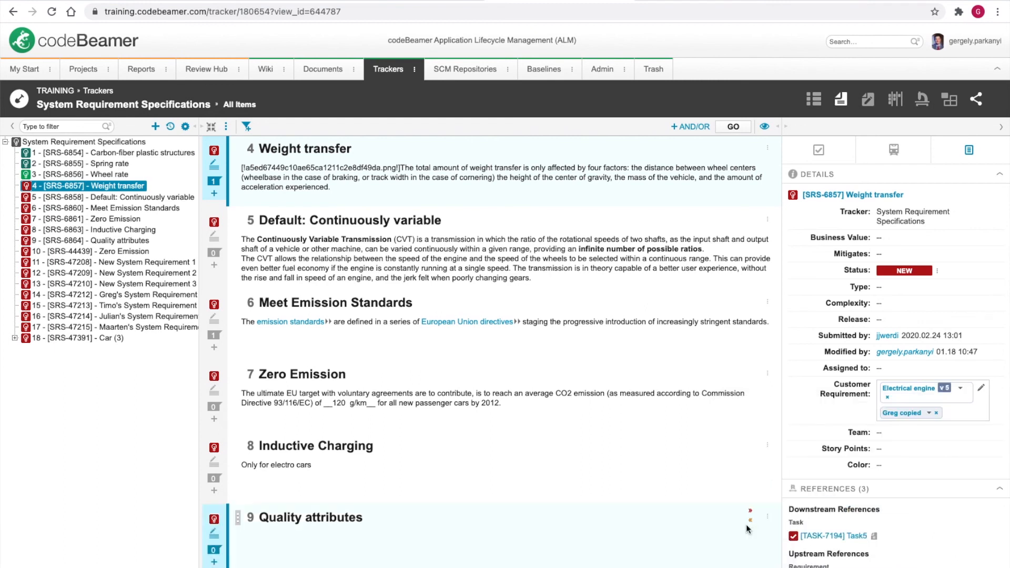